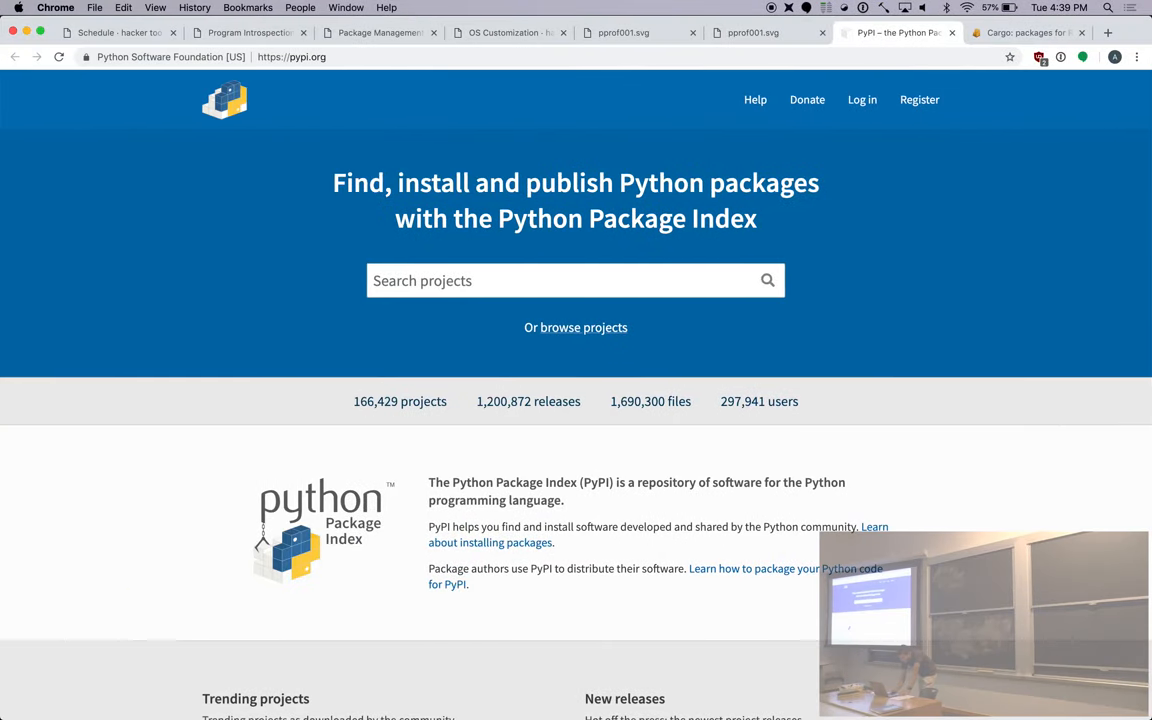
# Launch System Preferences, go to Keyboard, and open the Modifier Keys options.
pyautogui.click(622, 696)
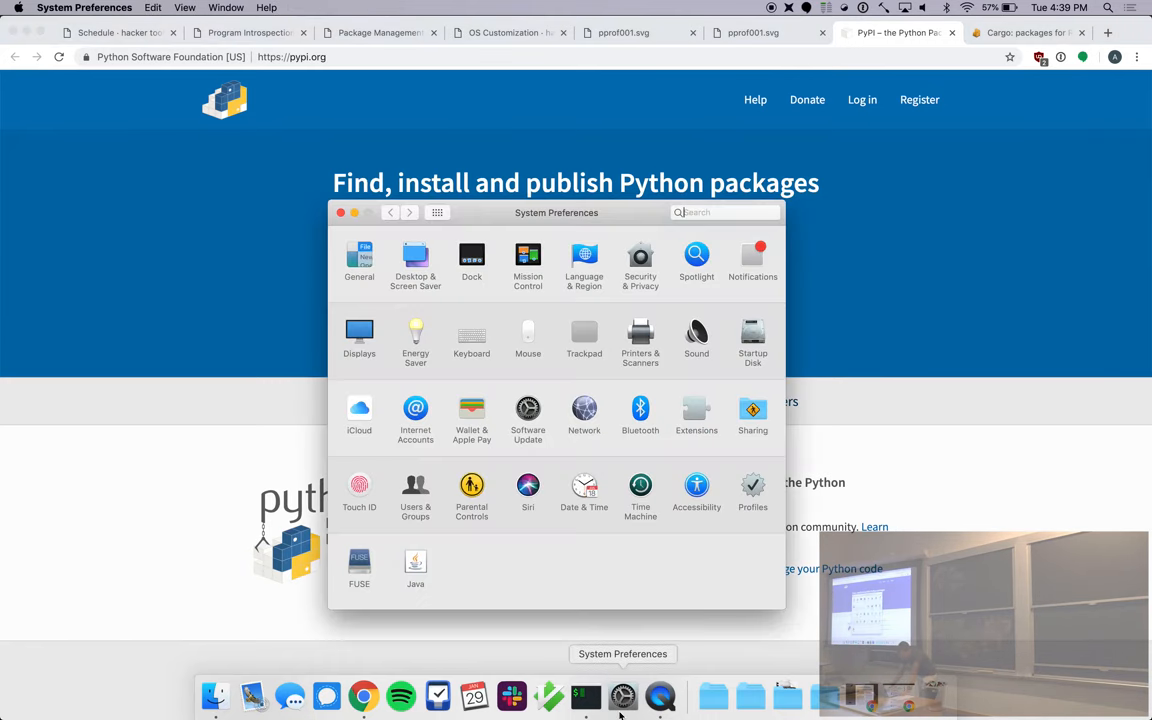
pyautogui.click(725, 212)
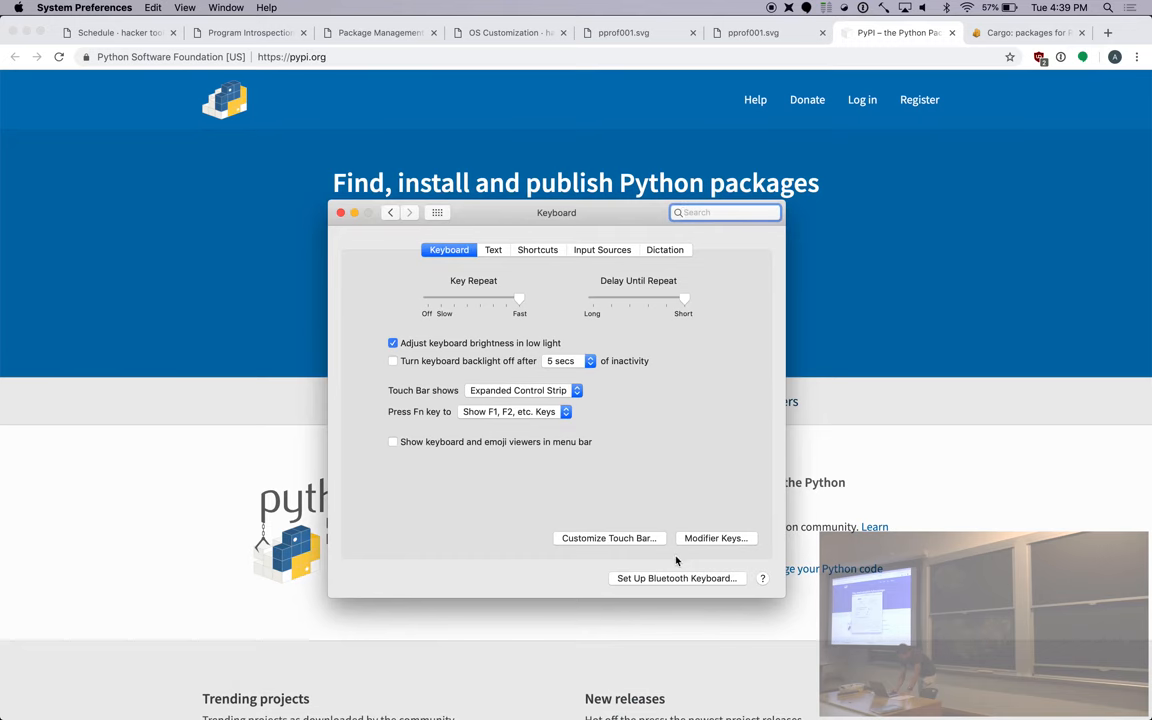
pyautogui.moveTo(662, 572)
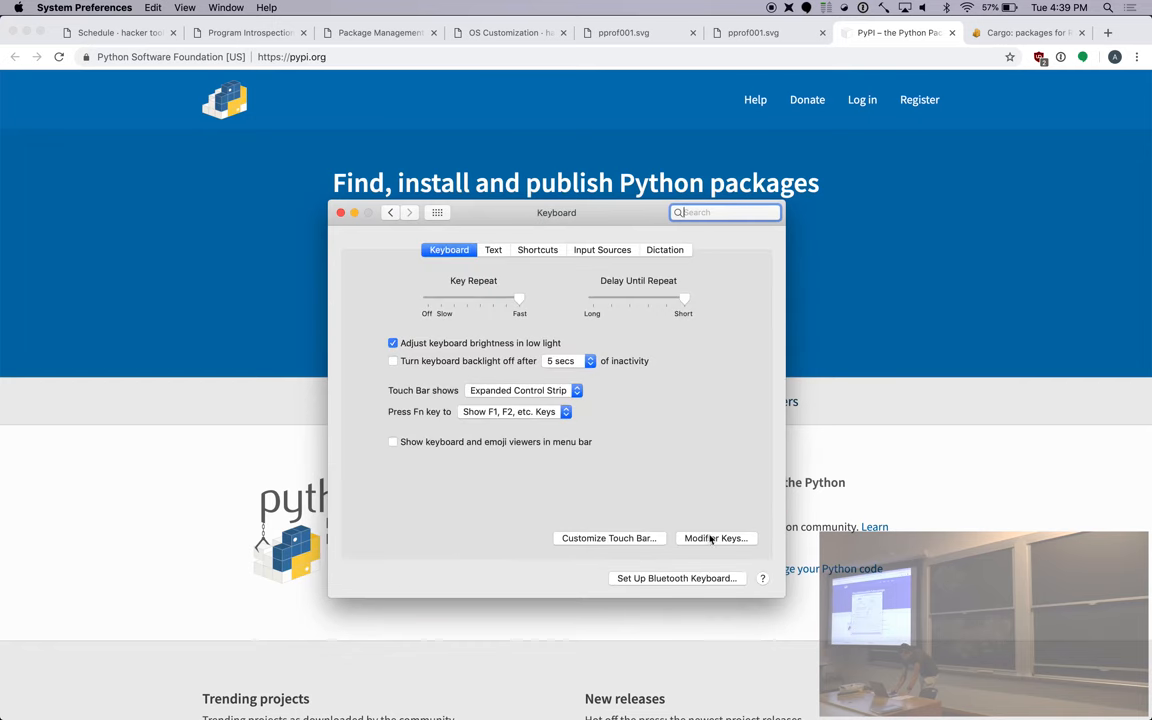
pyautogui.click(715, 538)
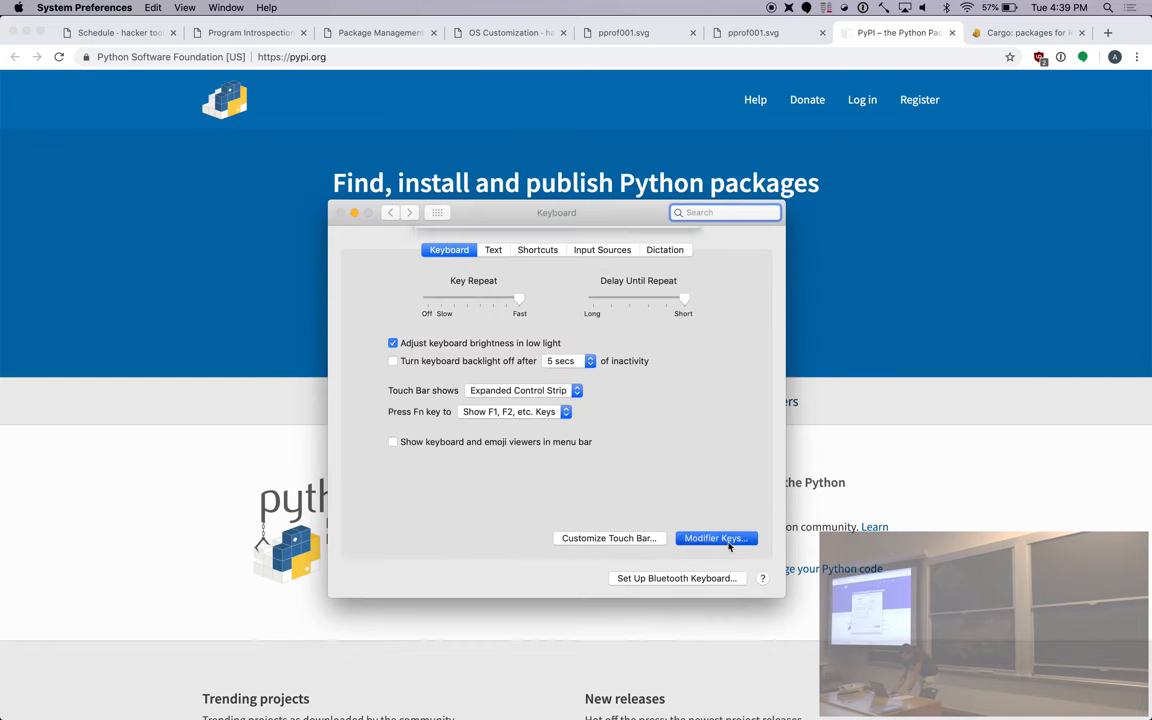
# In the Modifier Keys sheet, set the Caps Lock key to Escape.
pyautogui.click(715, 538)
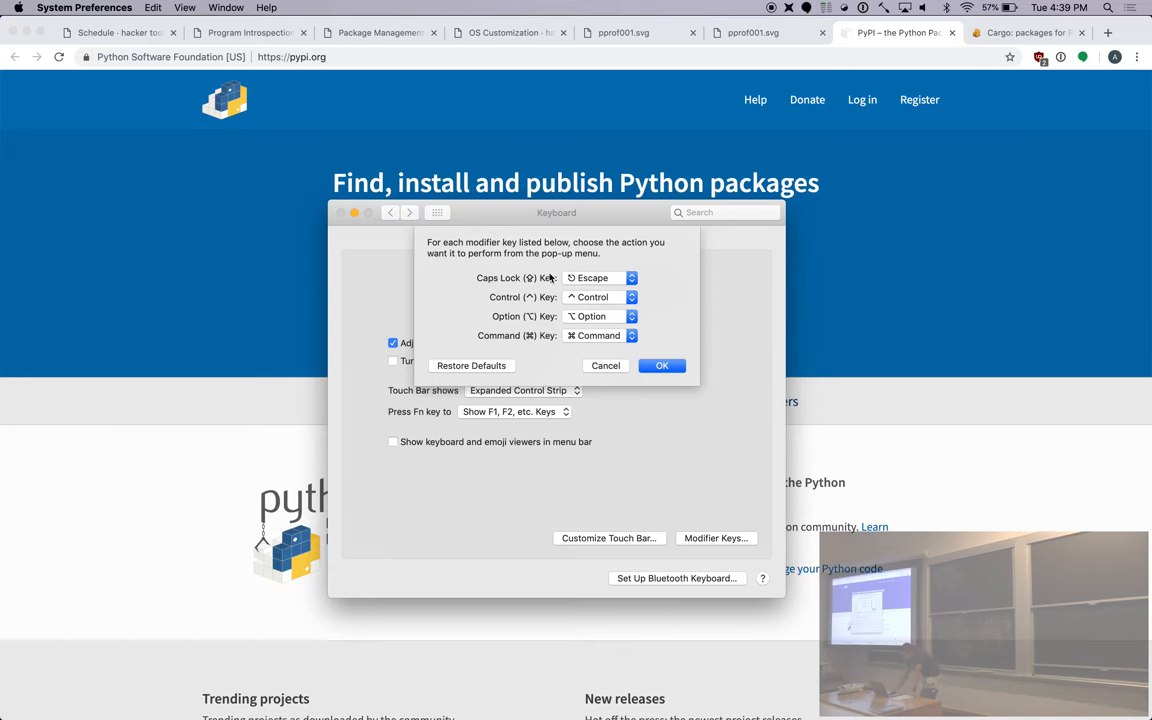
pyautogui.click(598, 278)
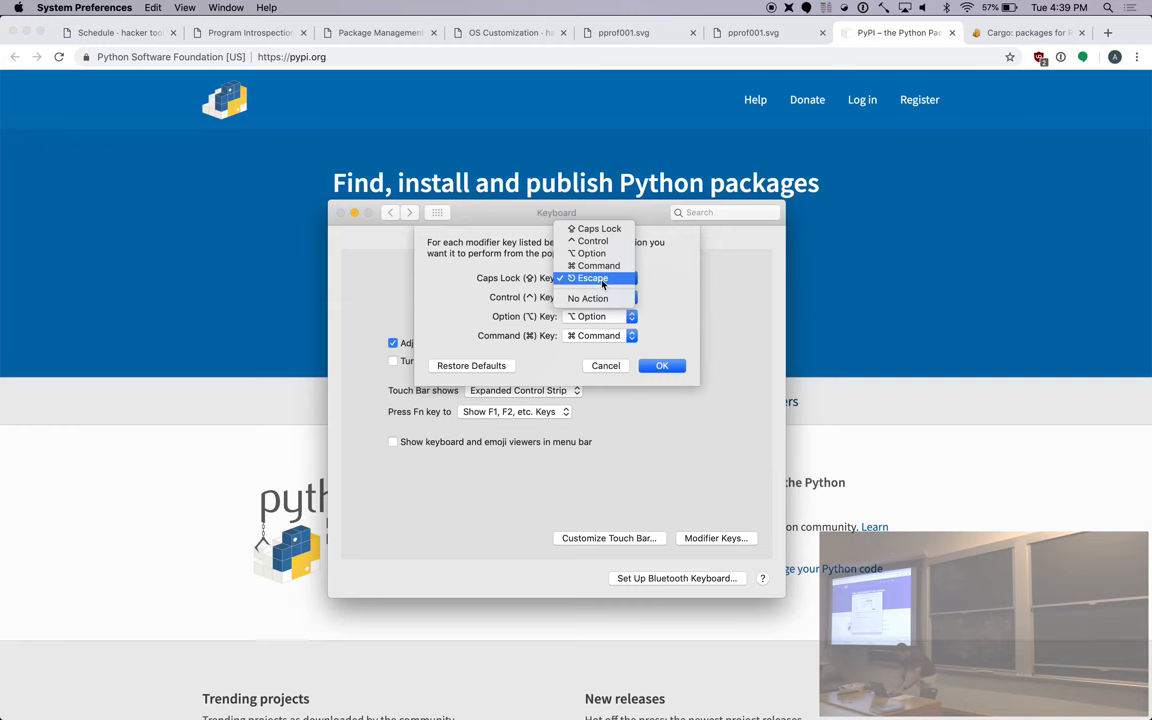
pyautogui.click(592, 278)
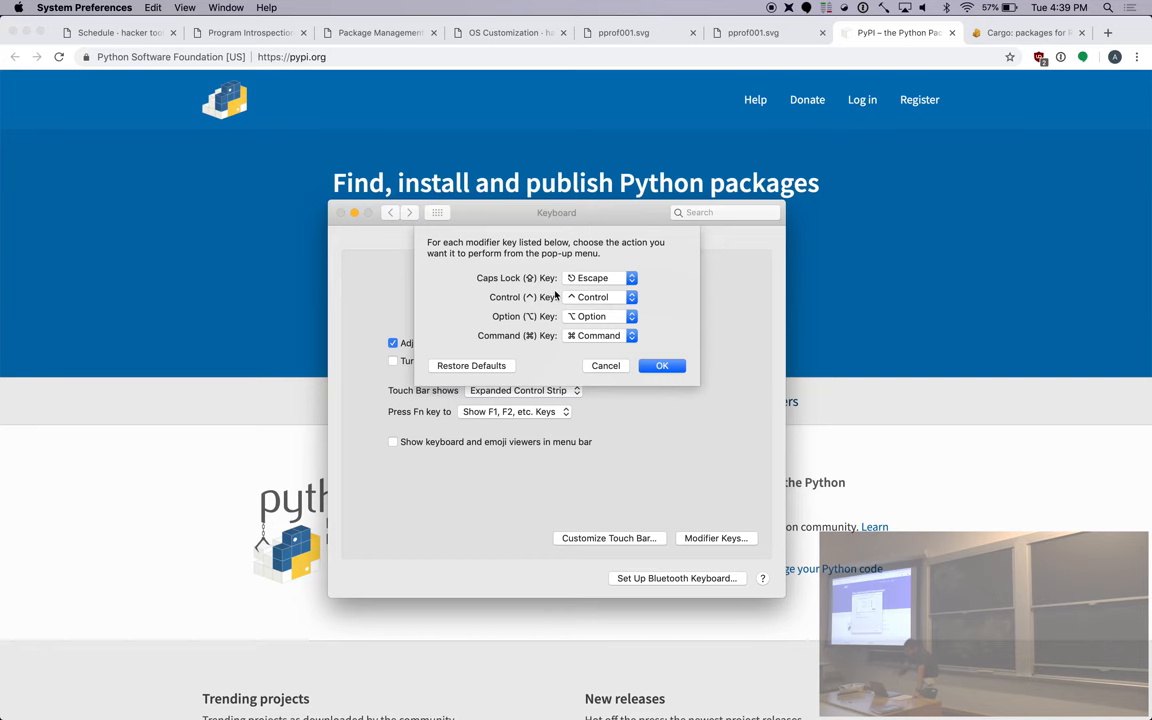
pyautogui.click(600, 278)
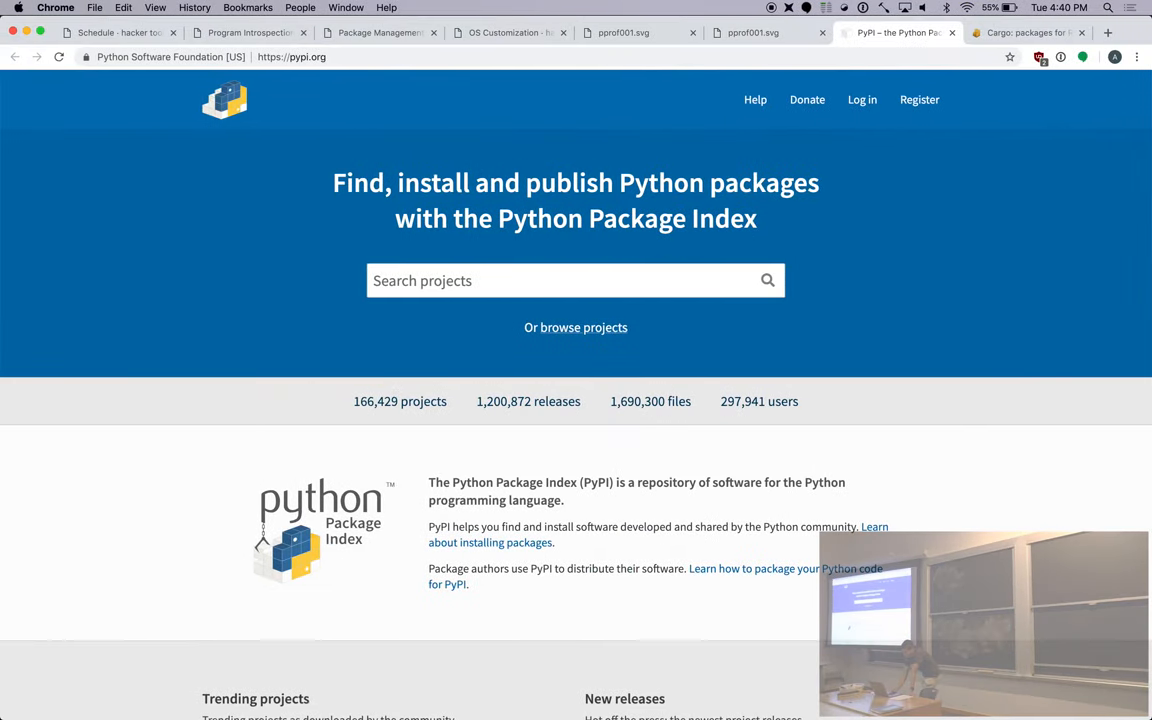
# Reopen System Preferences, shift its window left, view Trackpad settings, then close them.
pyautogui.click(622, 696)
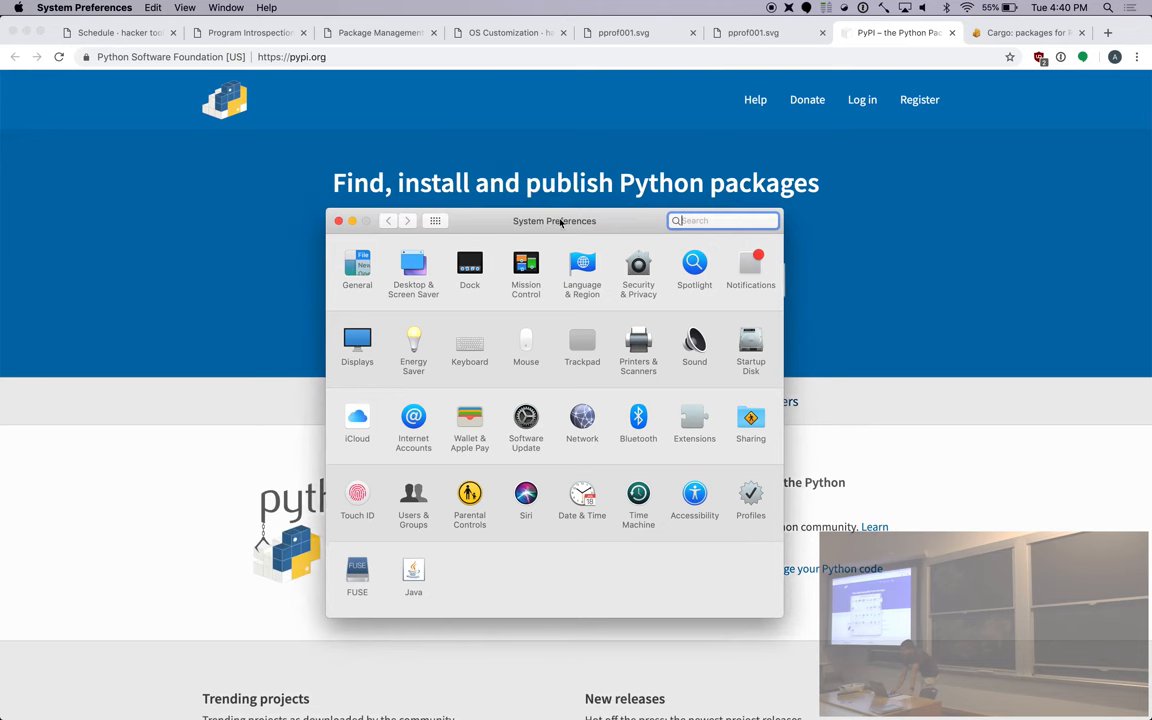
pyautogui.moveTo(554, 221); pyautogui.dragTo(474, 219)
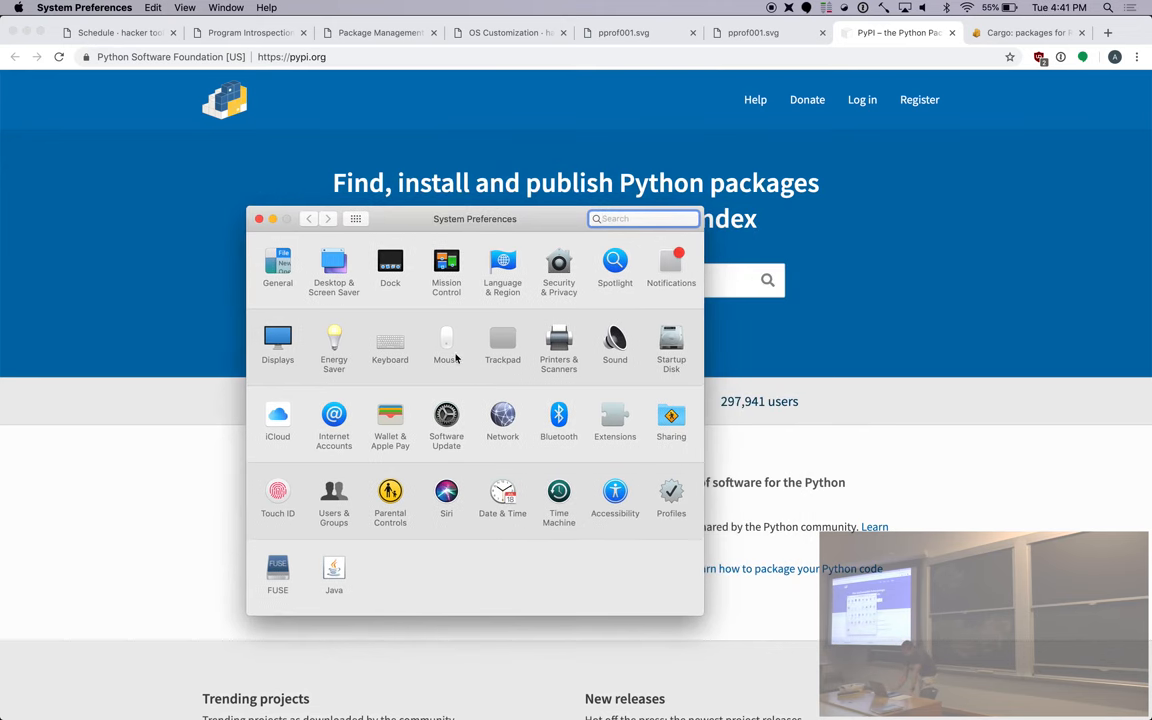
pyautogui.click(446, 345)
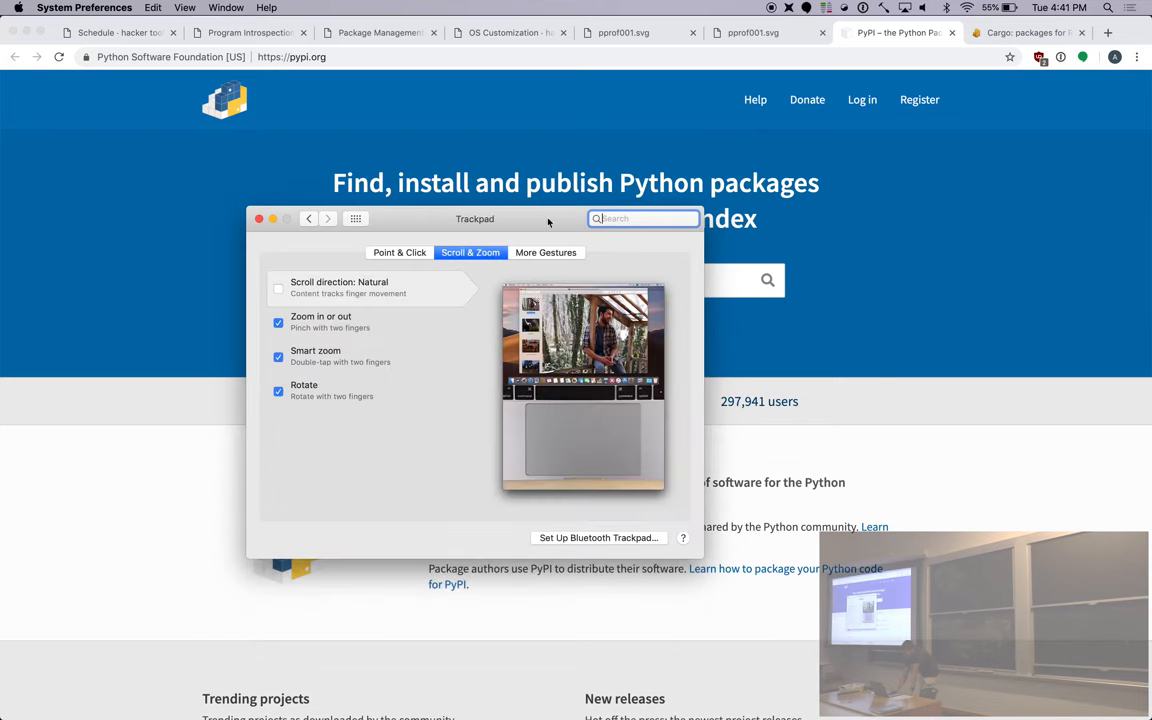
pyautogui.click(259, 218)
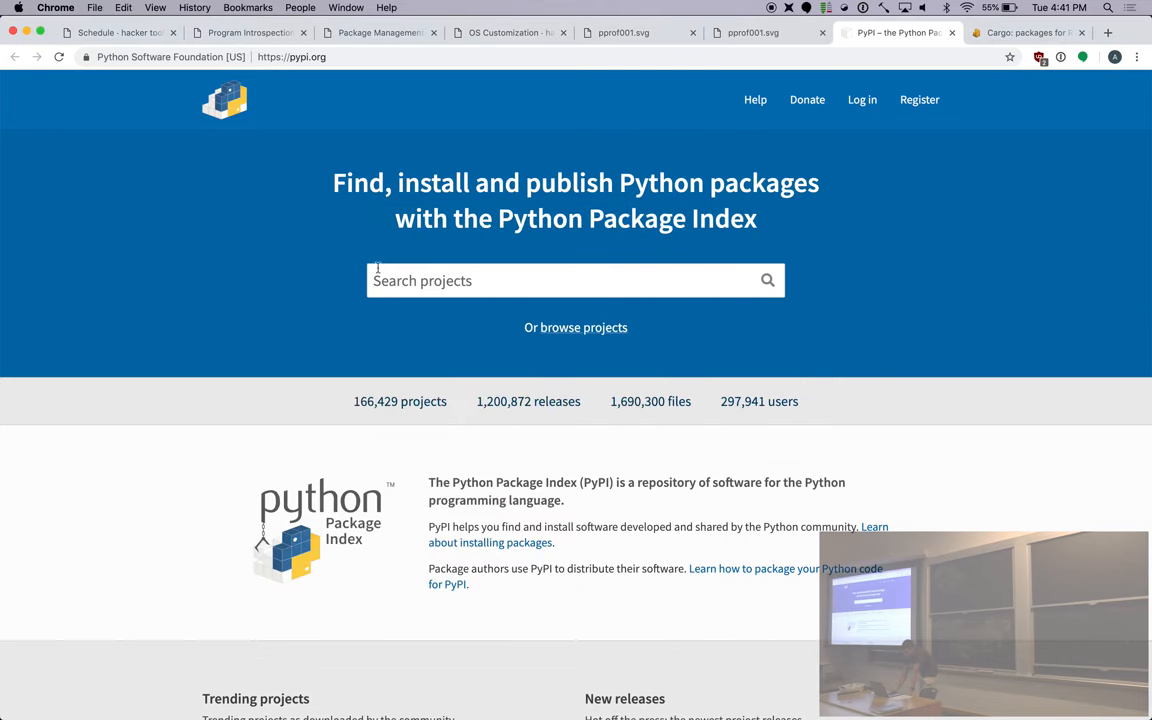
pyautogui.moveTo(340, 292)
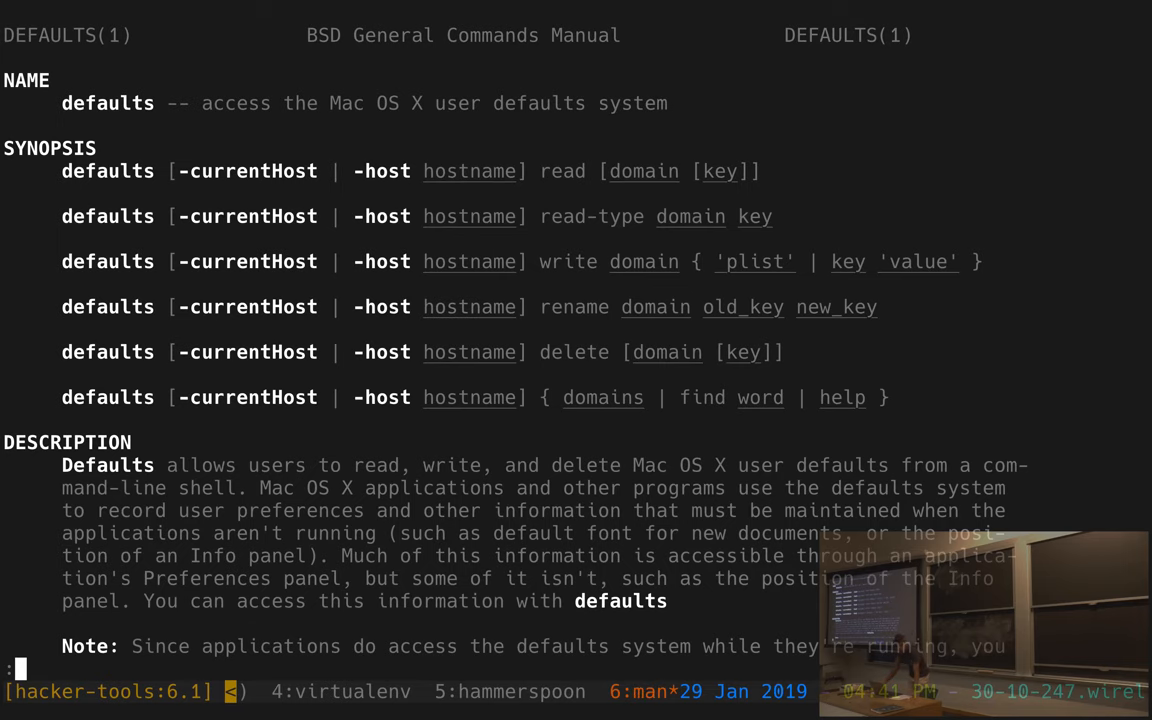
# Quit the defaults manual and type 'defaults write com.apple.dock showhi' at the prompt.
pyautogui.press('q')
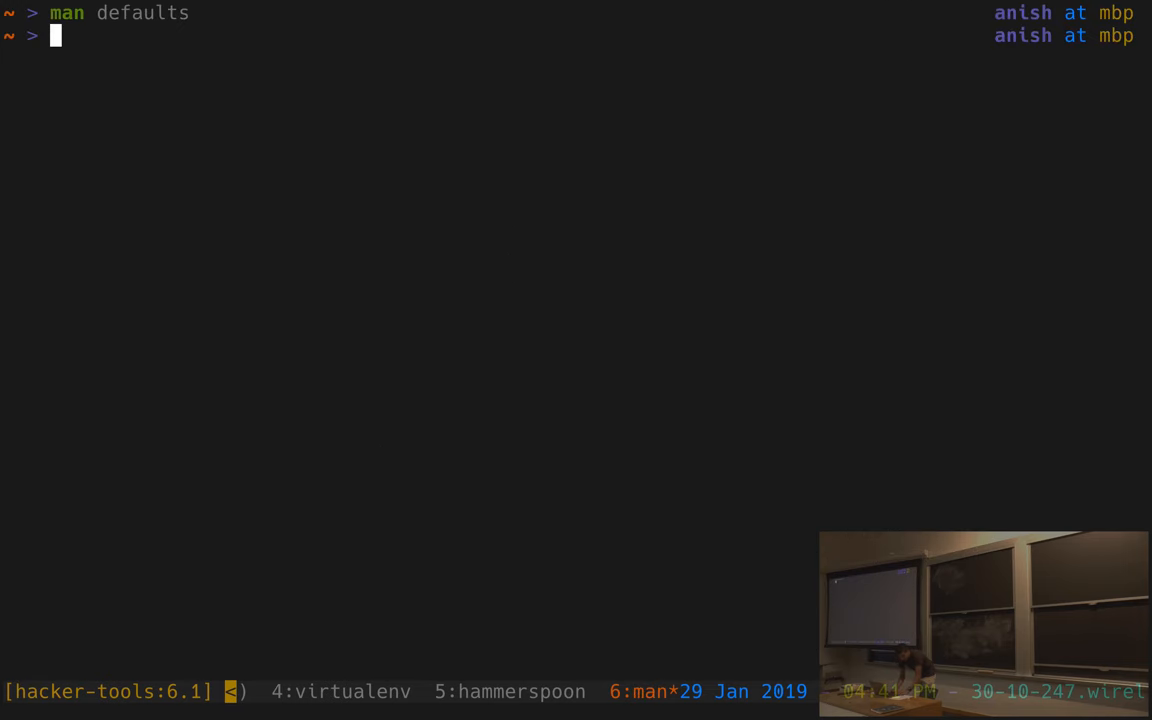
pyautogui.write('defaul')
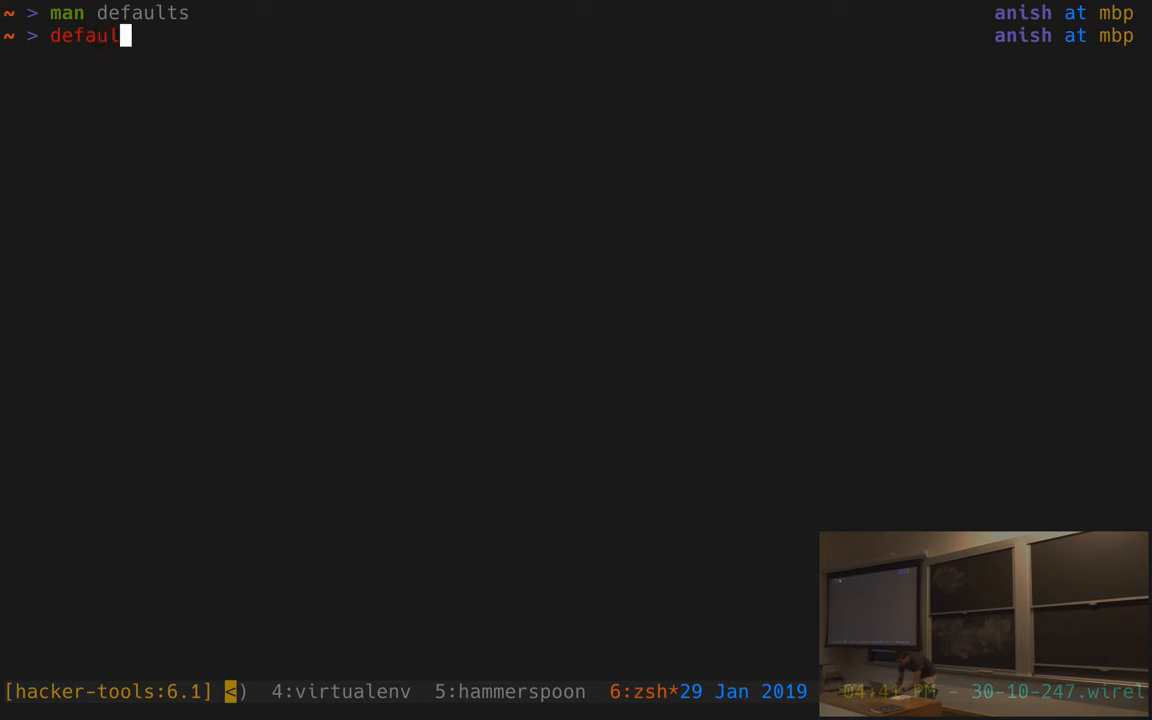
pyautogui.write('ts write com.c')
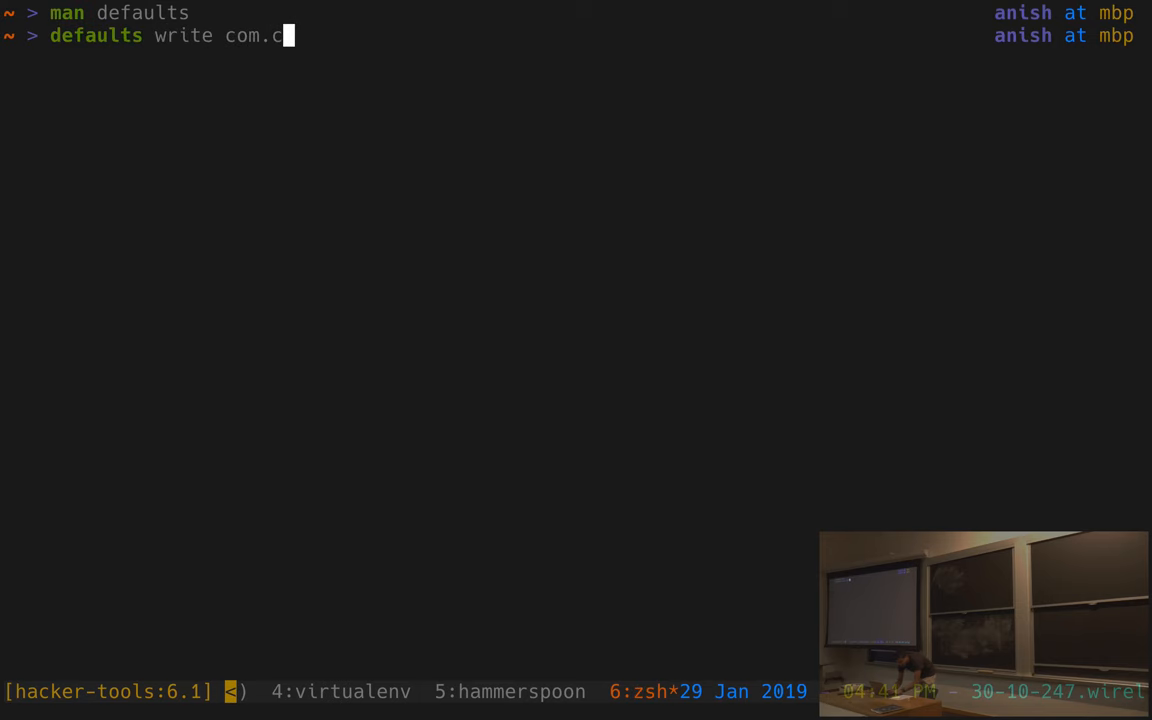
pyautogui.write('apple.dock showhi')
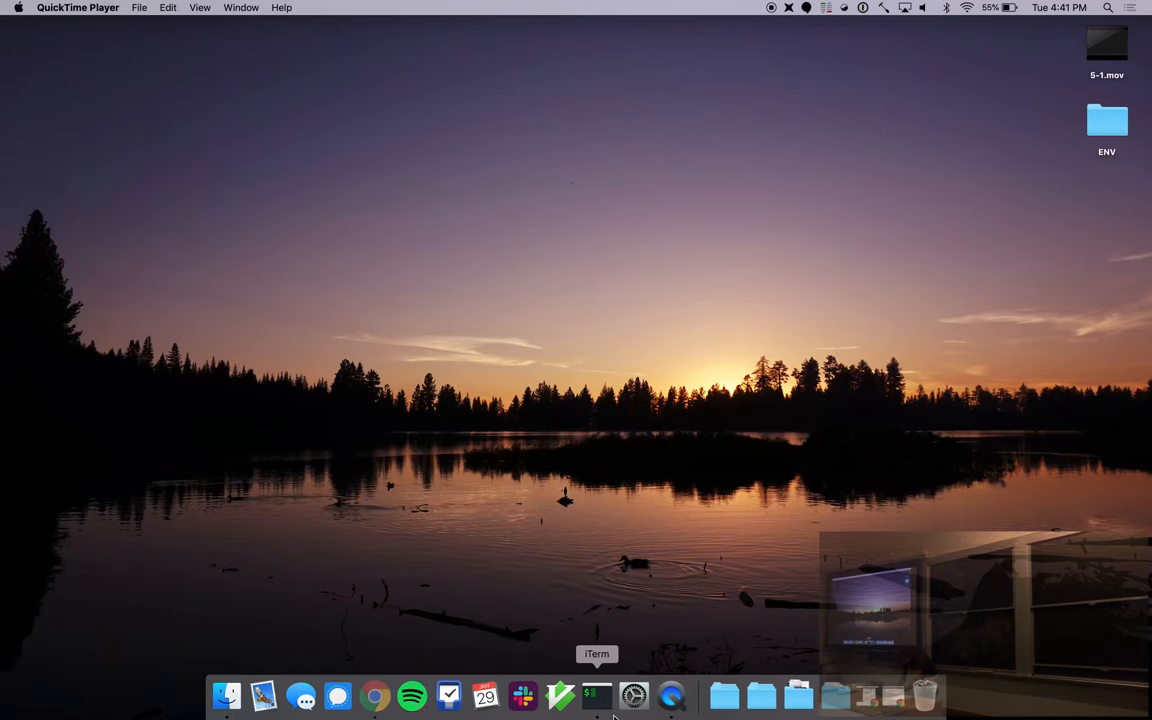
# Bring iTerm back to the front from the Dock to view the Dock defaults command.
pyautogui.click(596, 695)
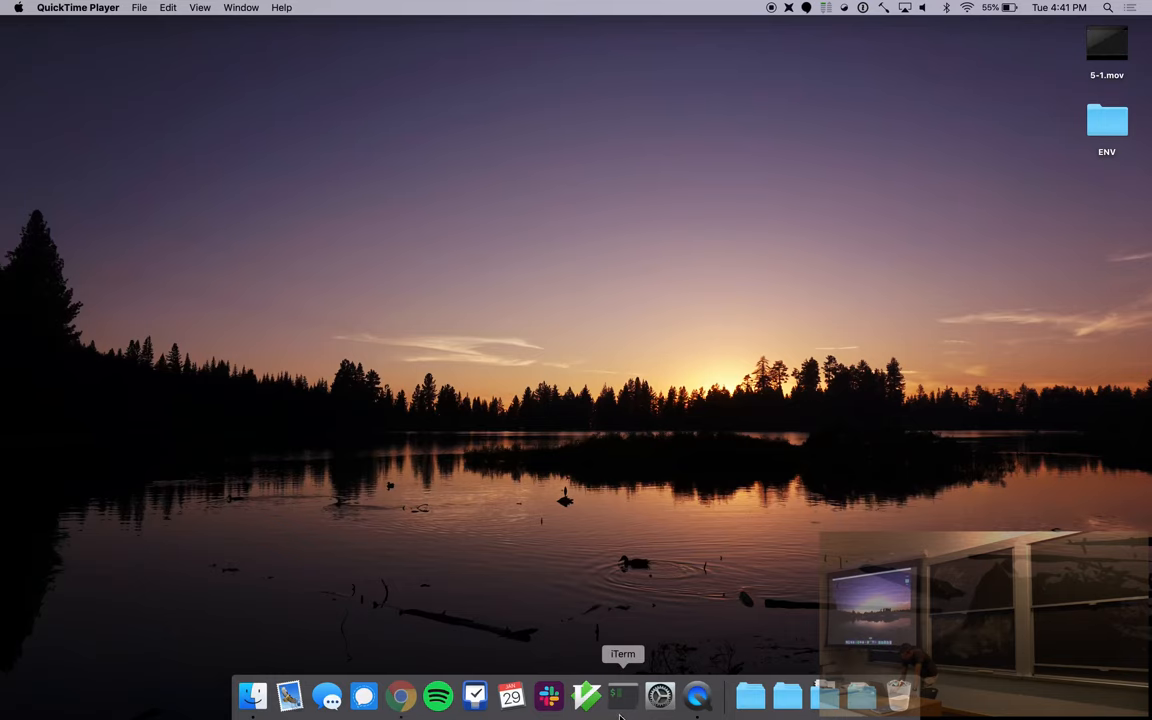
pyautogui.click(622, 695)
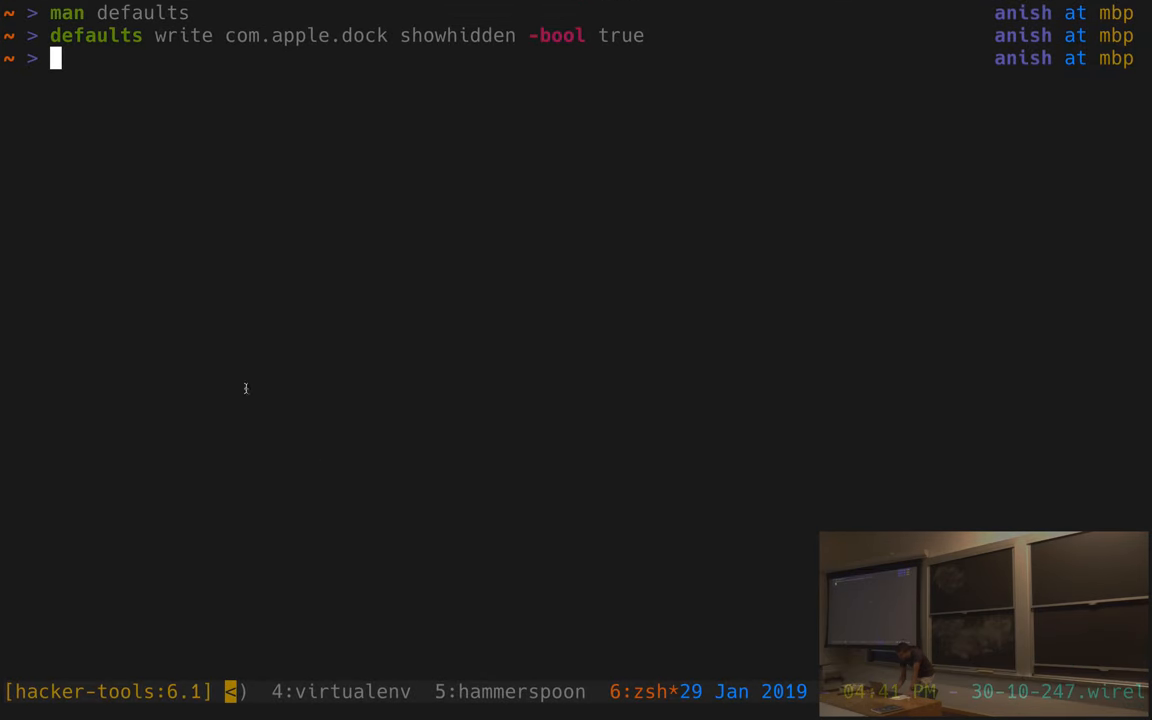
pyautogui.moveTo(328, 387)
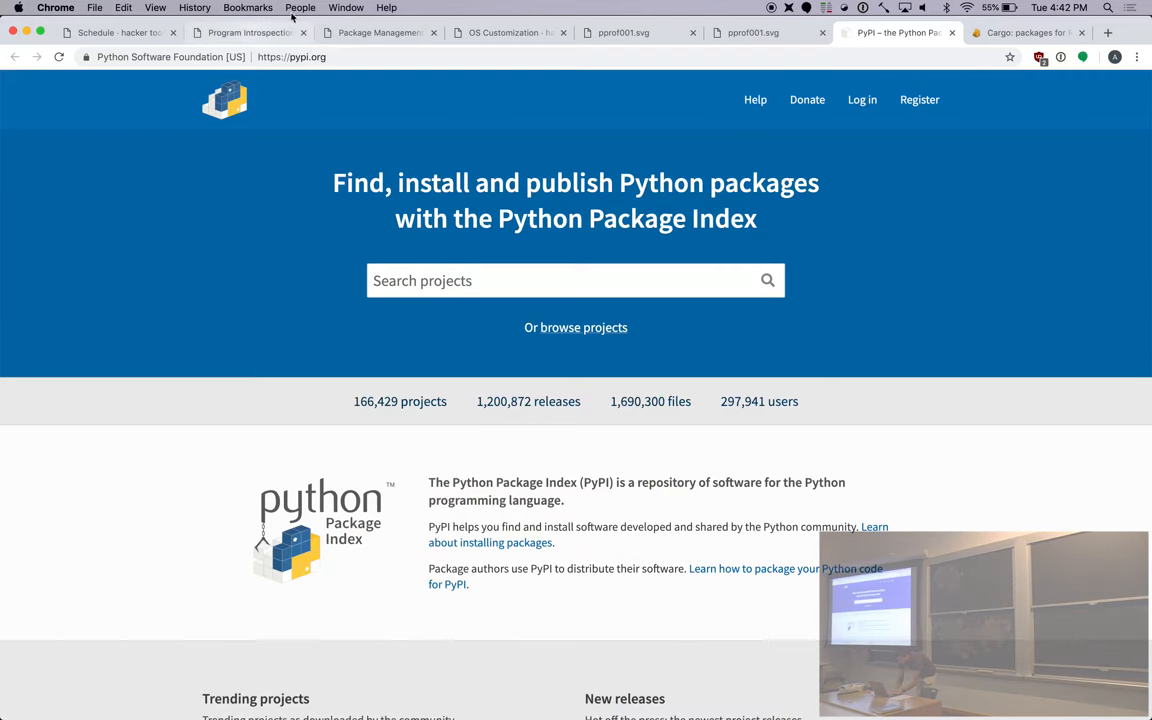
# Close DevTools and the profiling and package tabs, then follow the notes' .macos link.
pyautogui.click(115, 32)
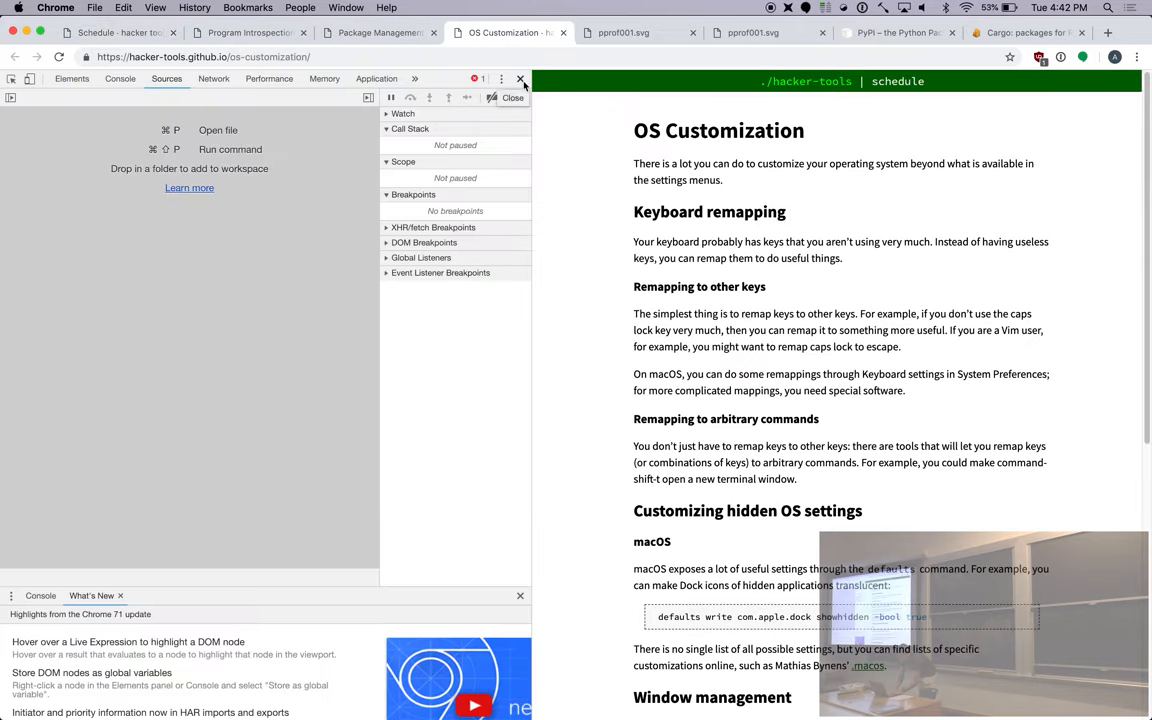
pyautogui.click(720, 32)
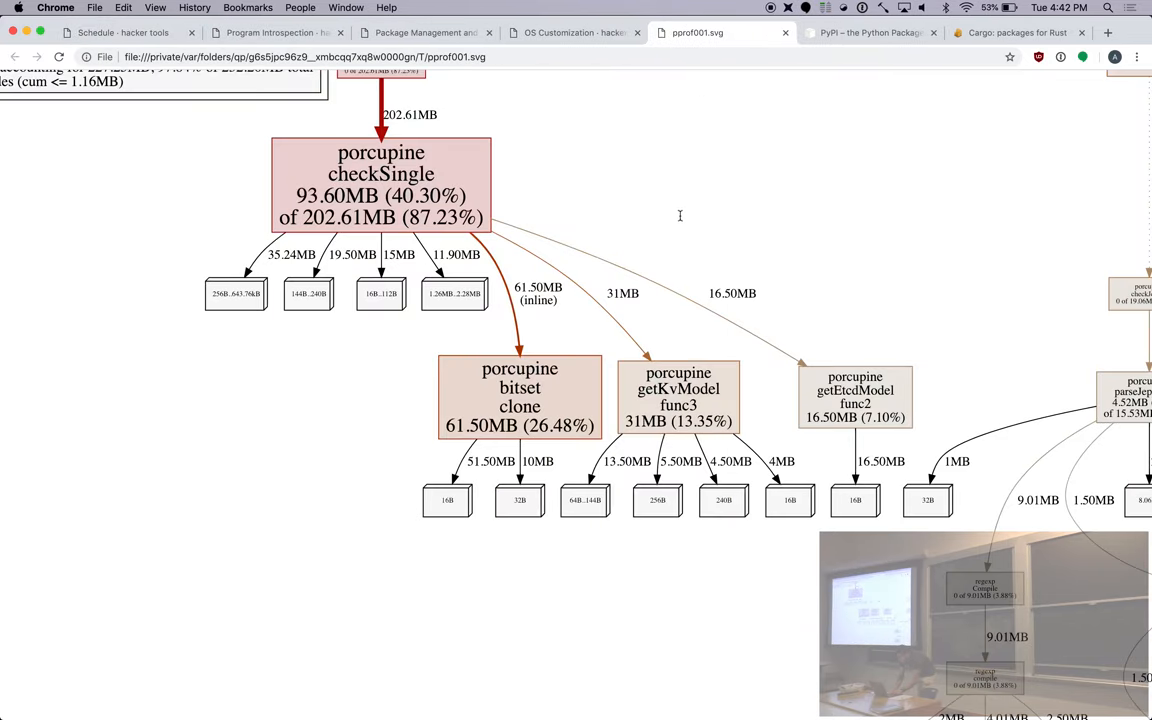
pyautogui.click(440, 32)
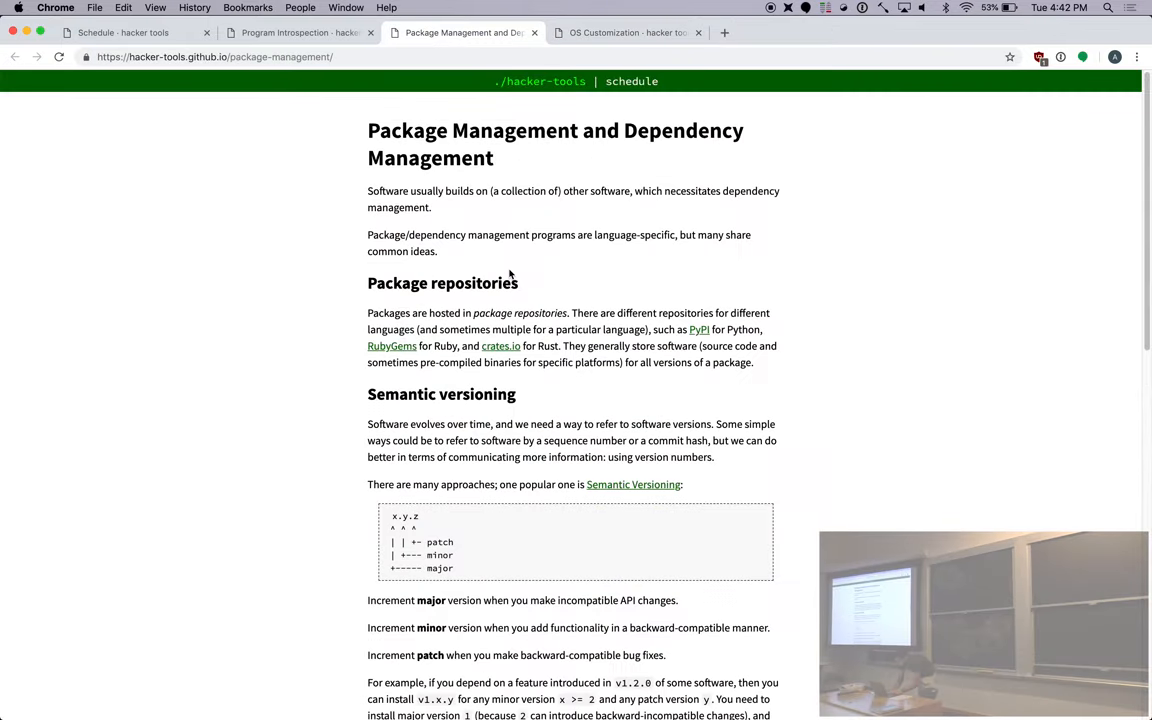
pyautogui.click(626, 32)
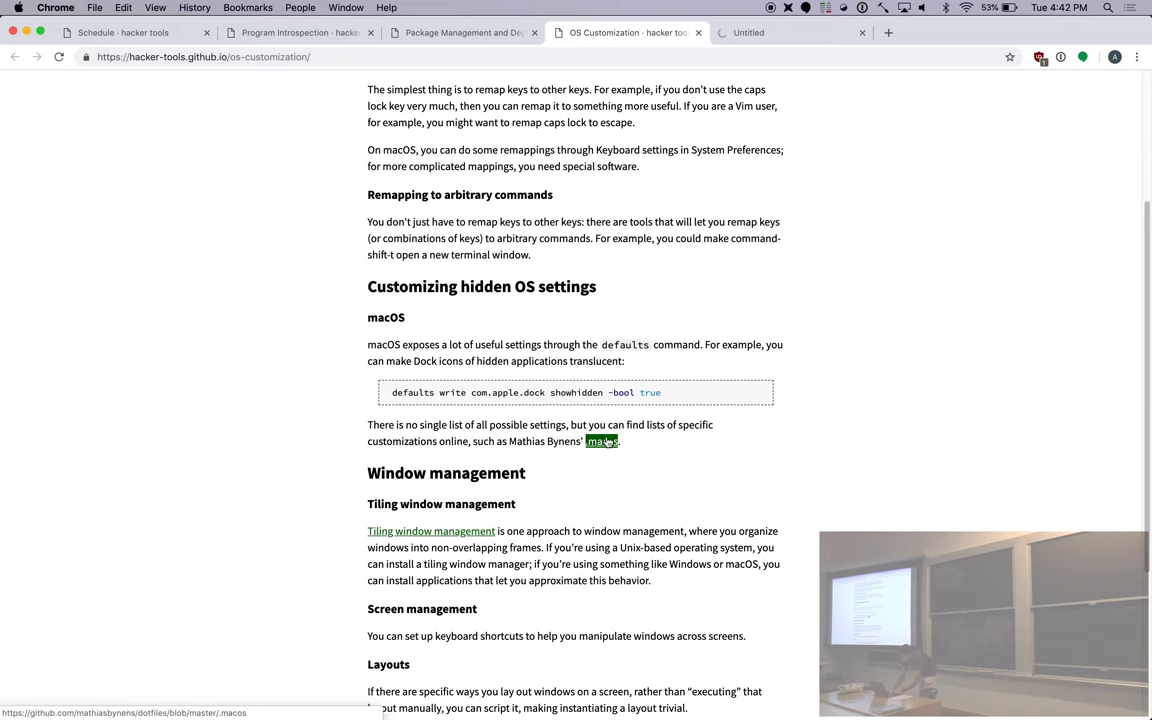
pyautogui.click(601, 441)
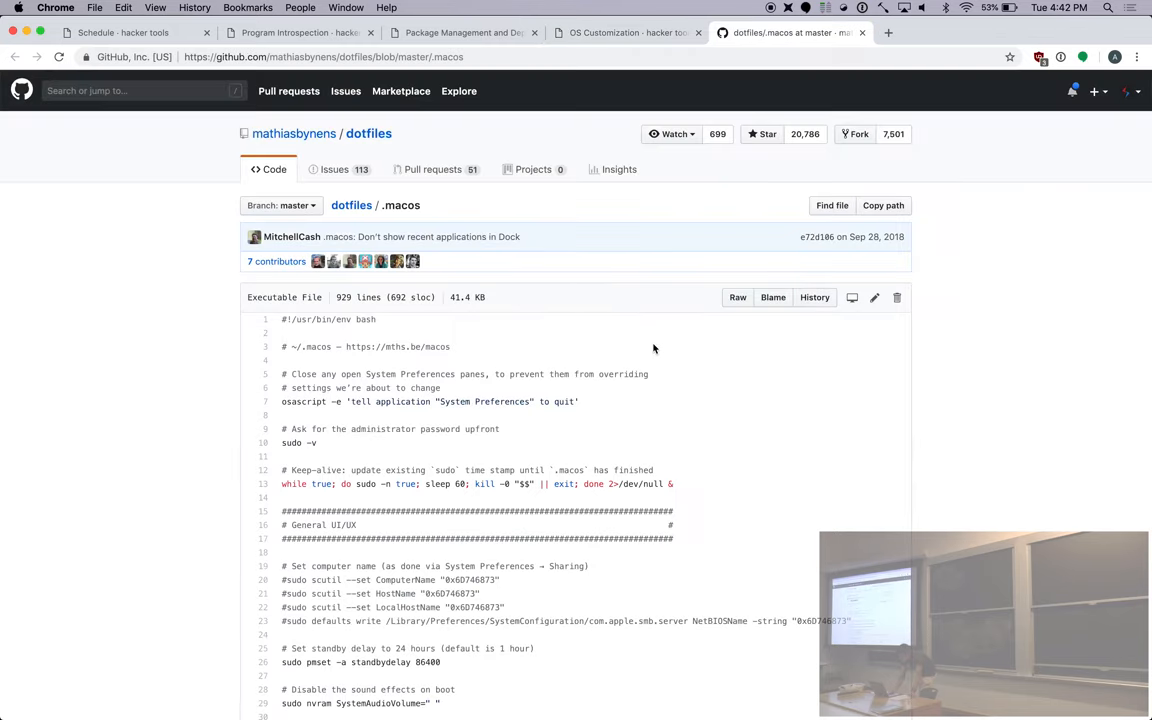
# Scroll the .macos file and select the AppleShowScrollBars always-show-scrollbars defaults command.
pyautogui.scroll(-3)
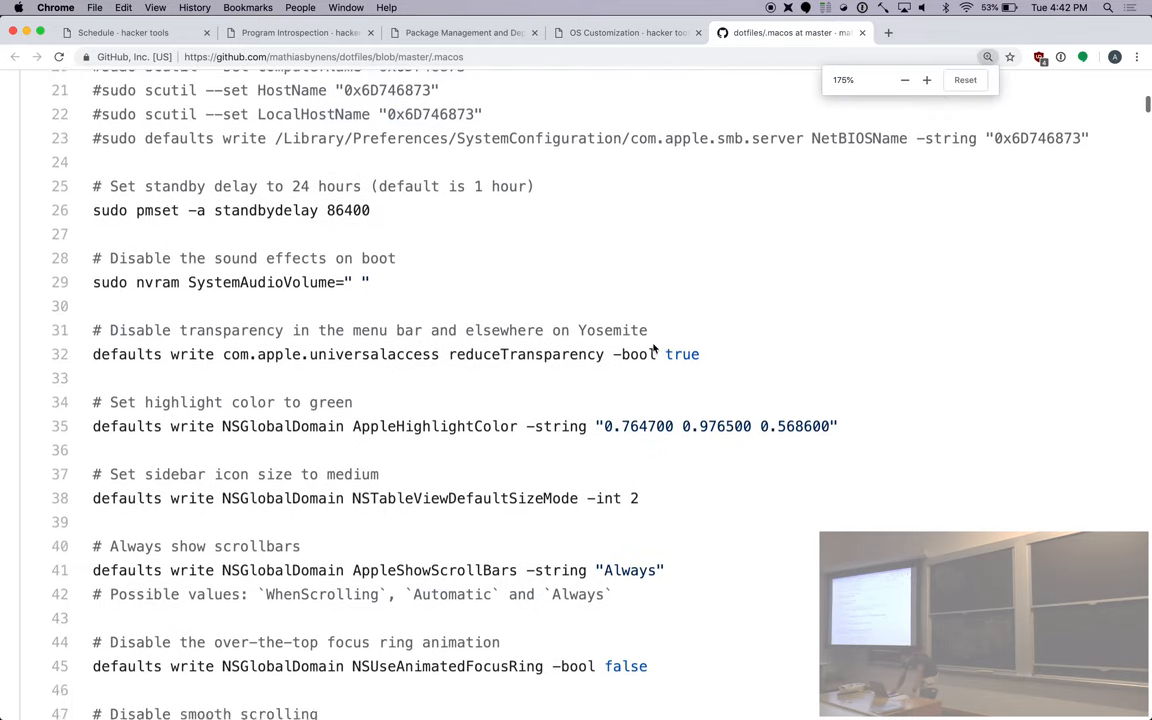
pyautogui.scroll(-3)
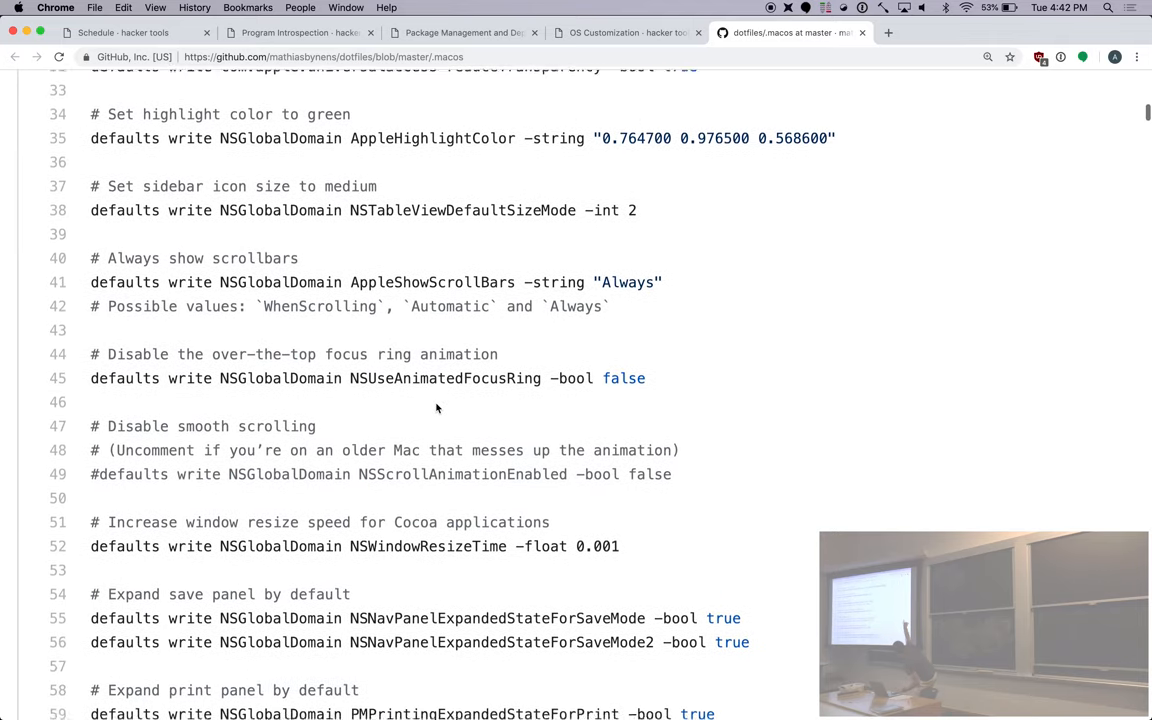
pyautogui.scroll(-3)
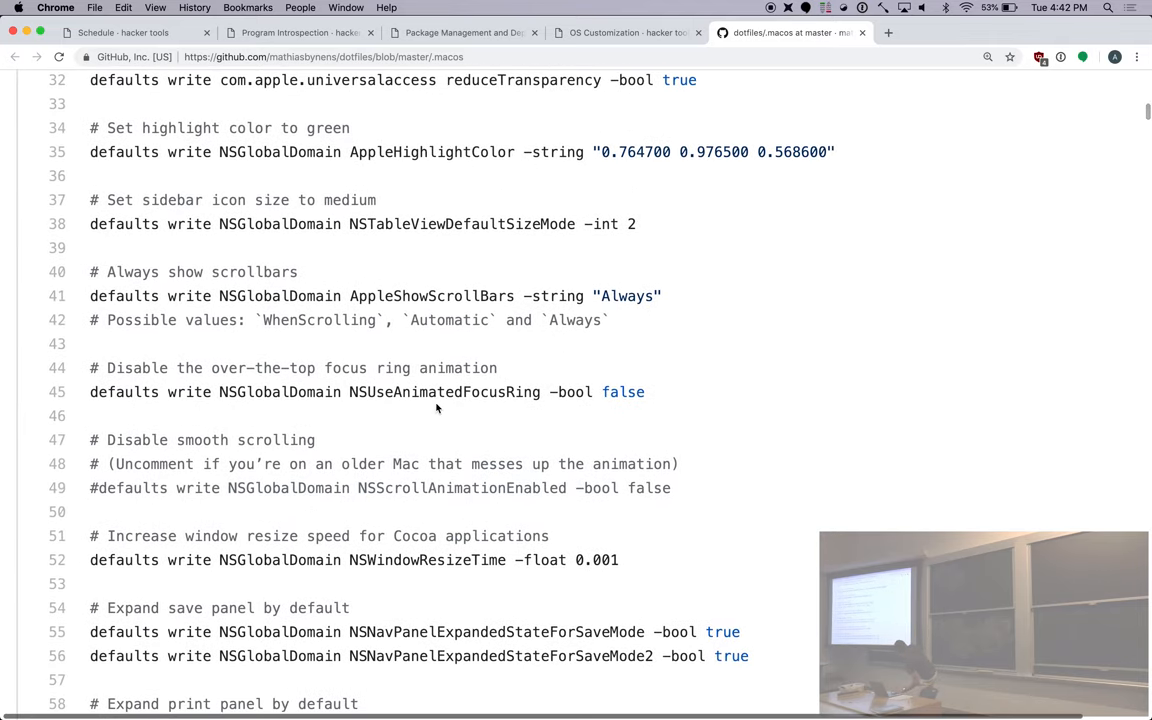
pyautogui.moveTo(400, 185)
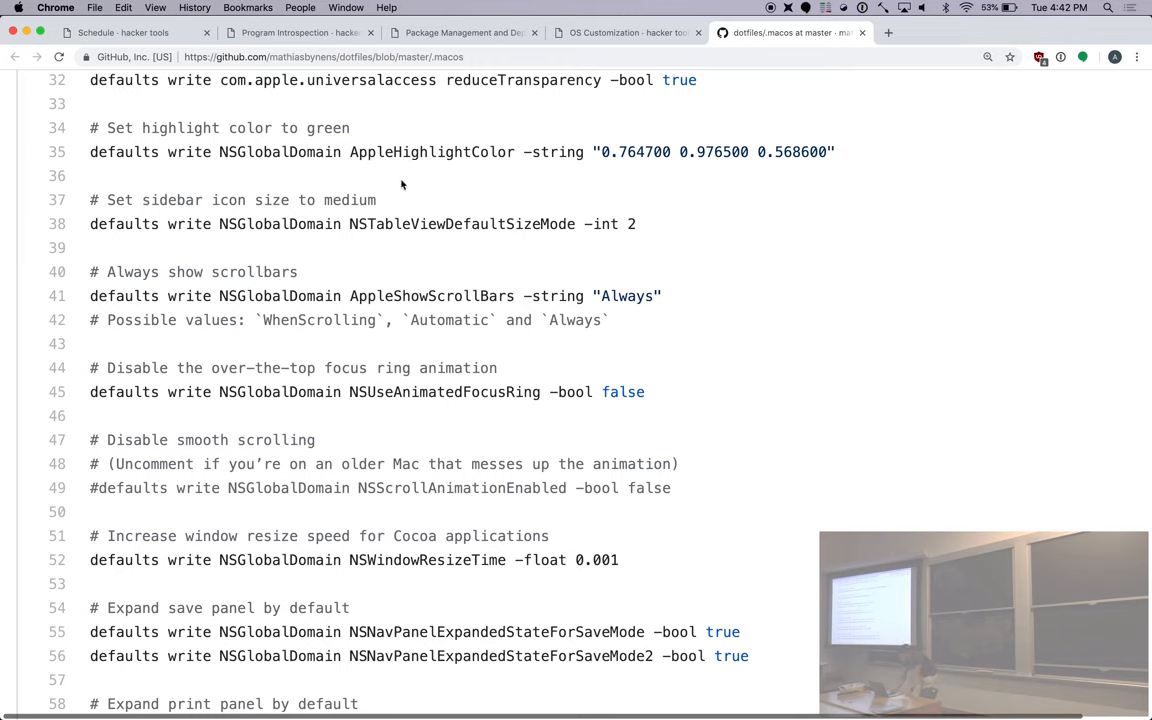
pyautogui.moveTo(90, 295); pyautogui.dragTo(640, 320)
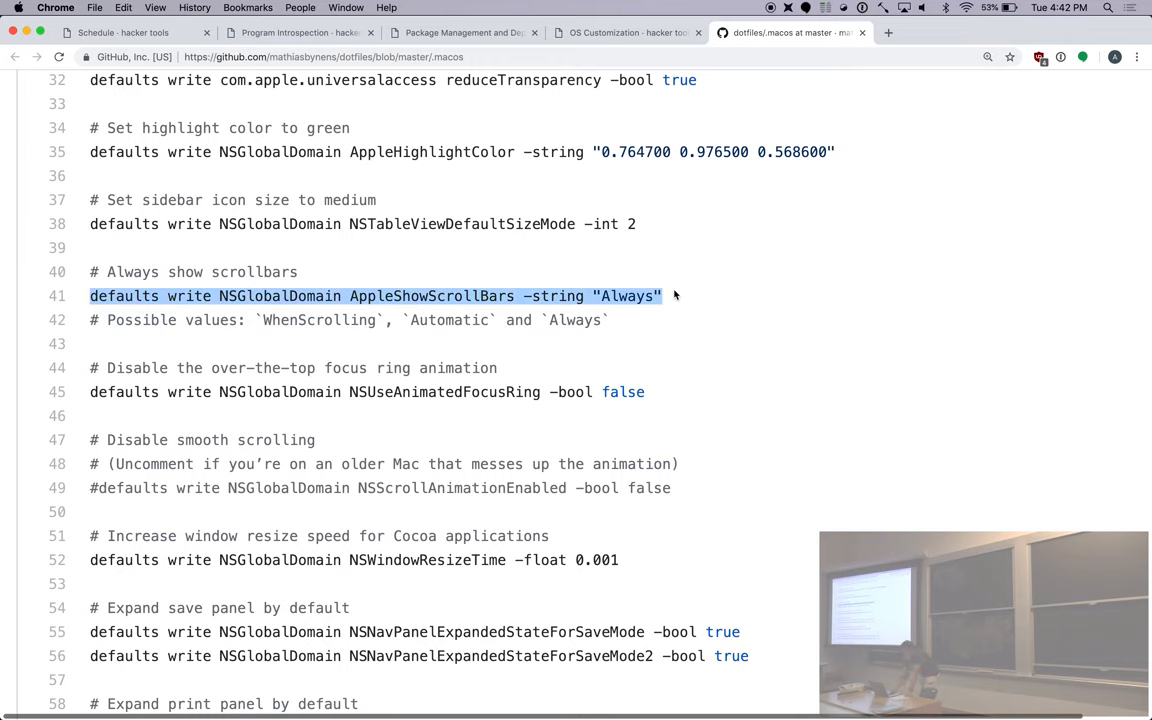
pyautogui.scroll(-3)
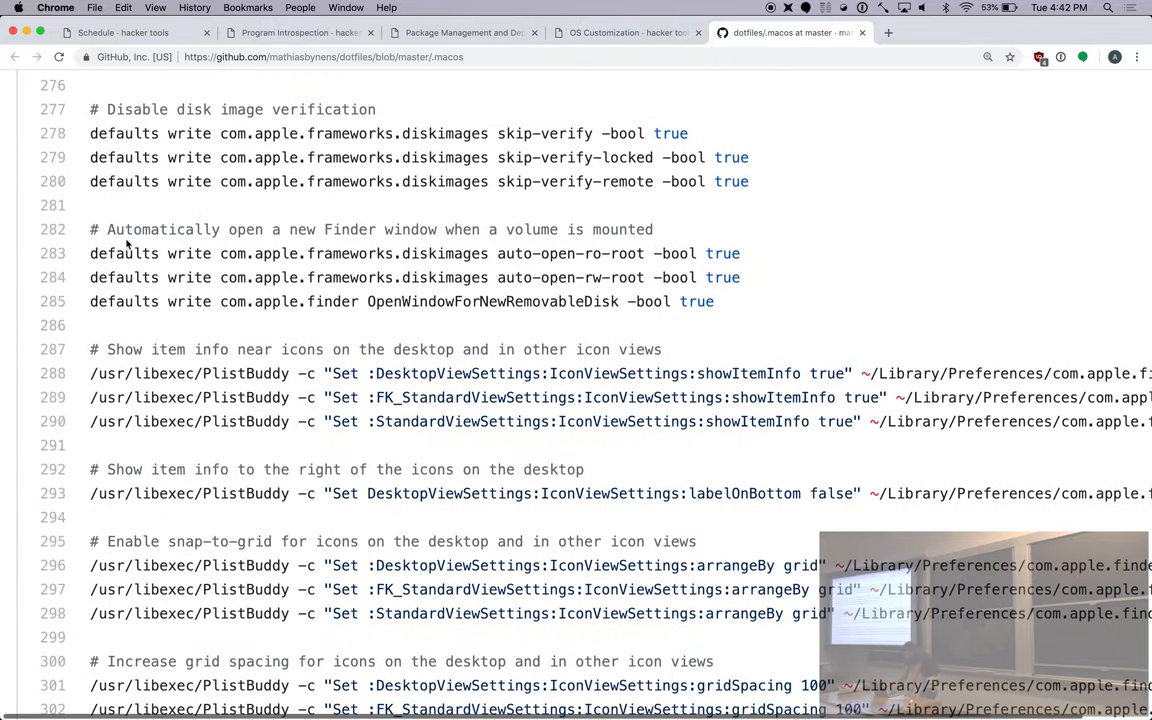
pyautogui.moveTo(86, 236)
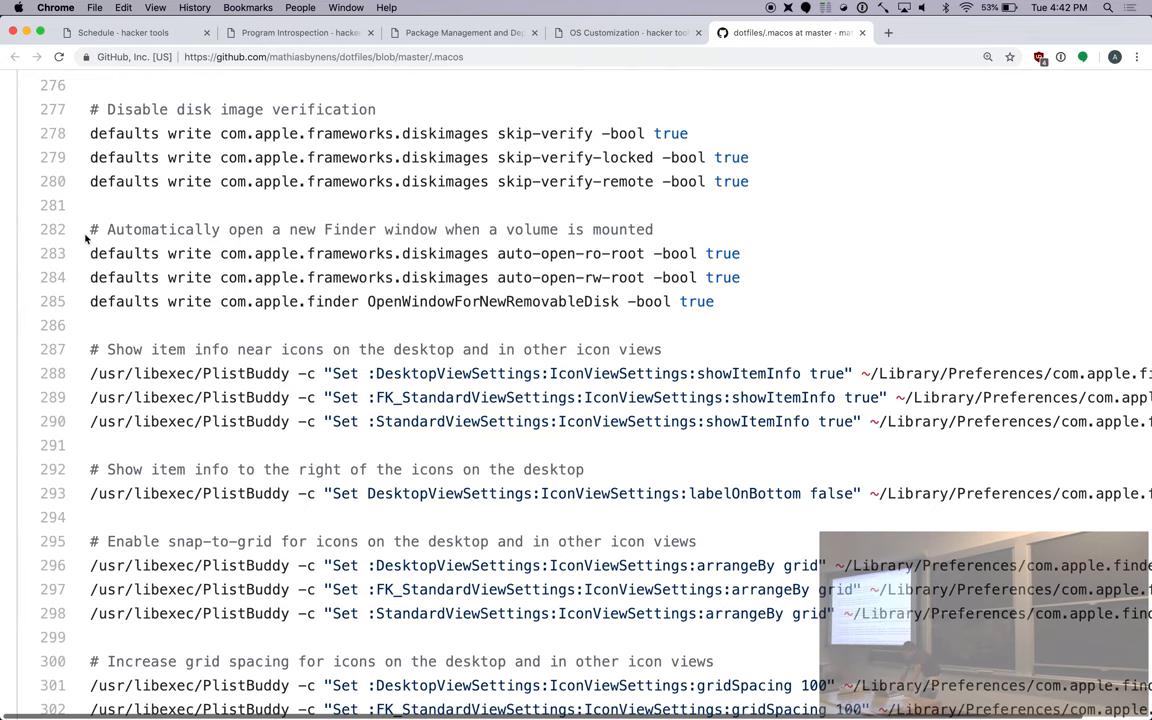
pyautogui.moveTo(660, 230)
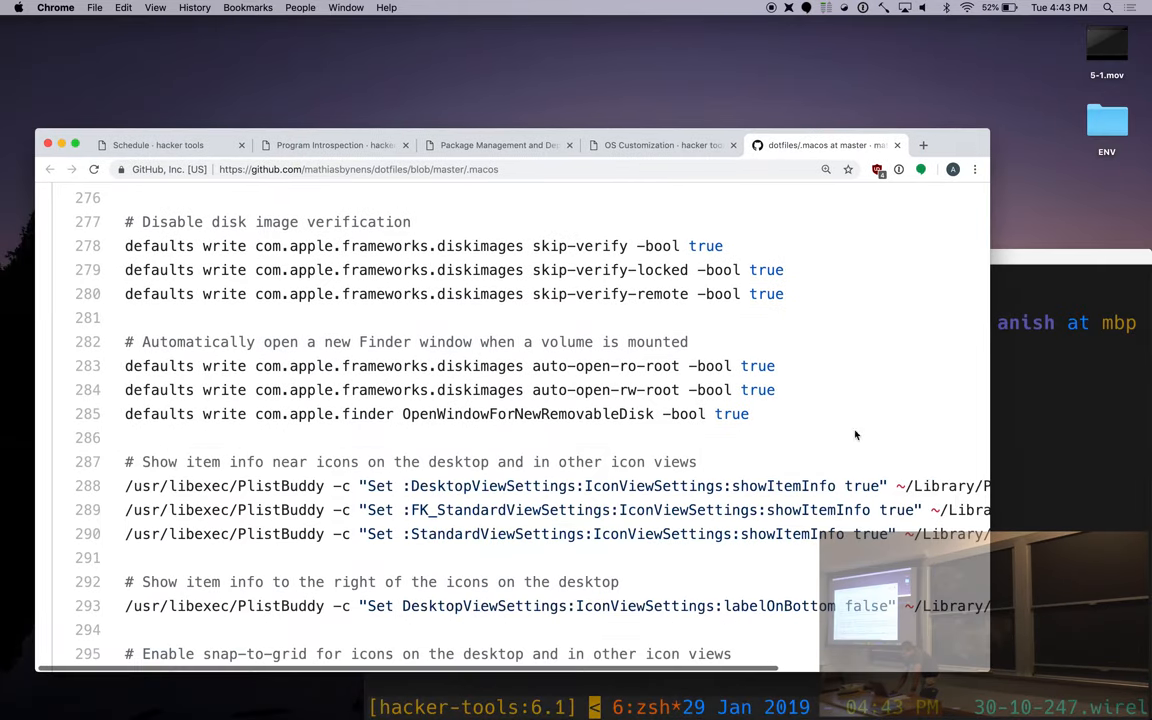
pyautogui.moveTo(745, 240)
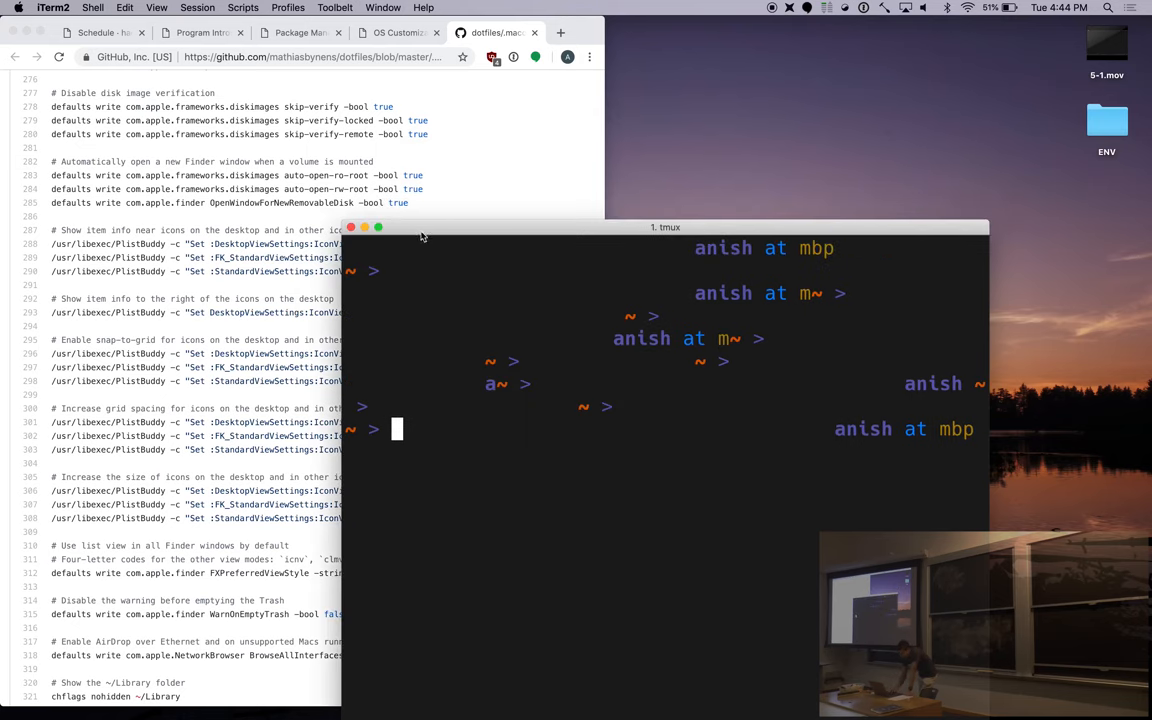
pyautogui.moveTo(410, 234)
pyautogui.write('defaults write com.apple.dock showhidden -bool true')
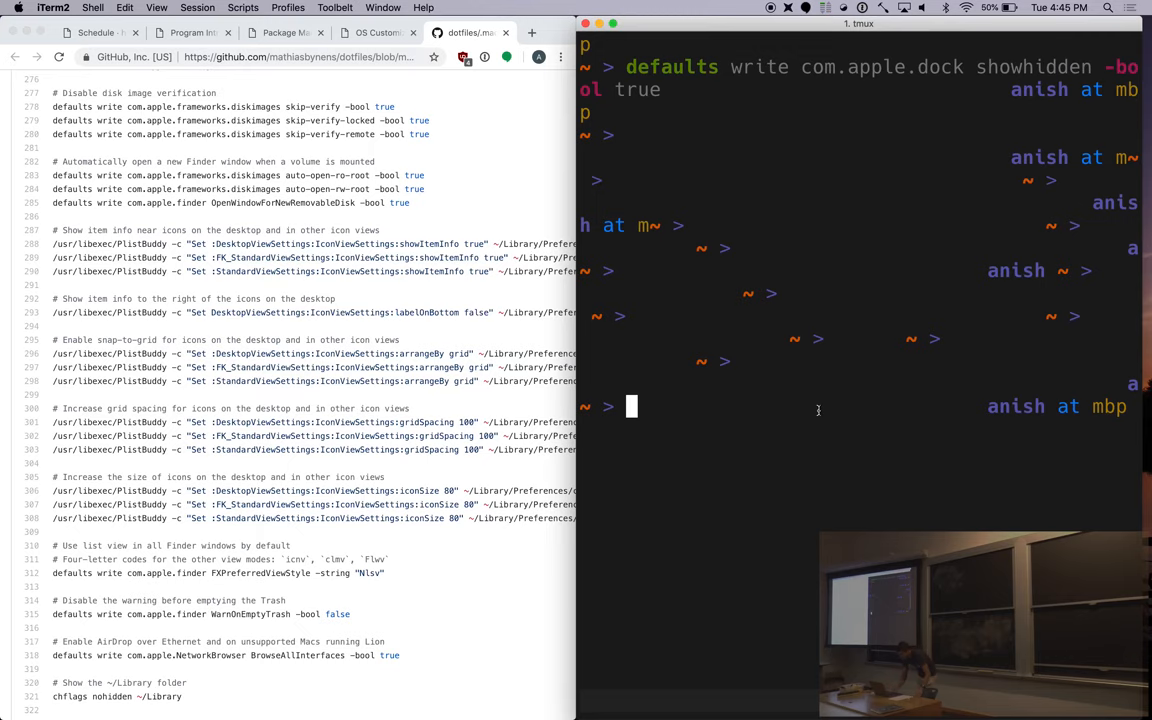
pyautogui.moveTo(820, 400)
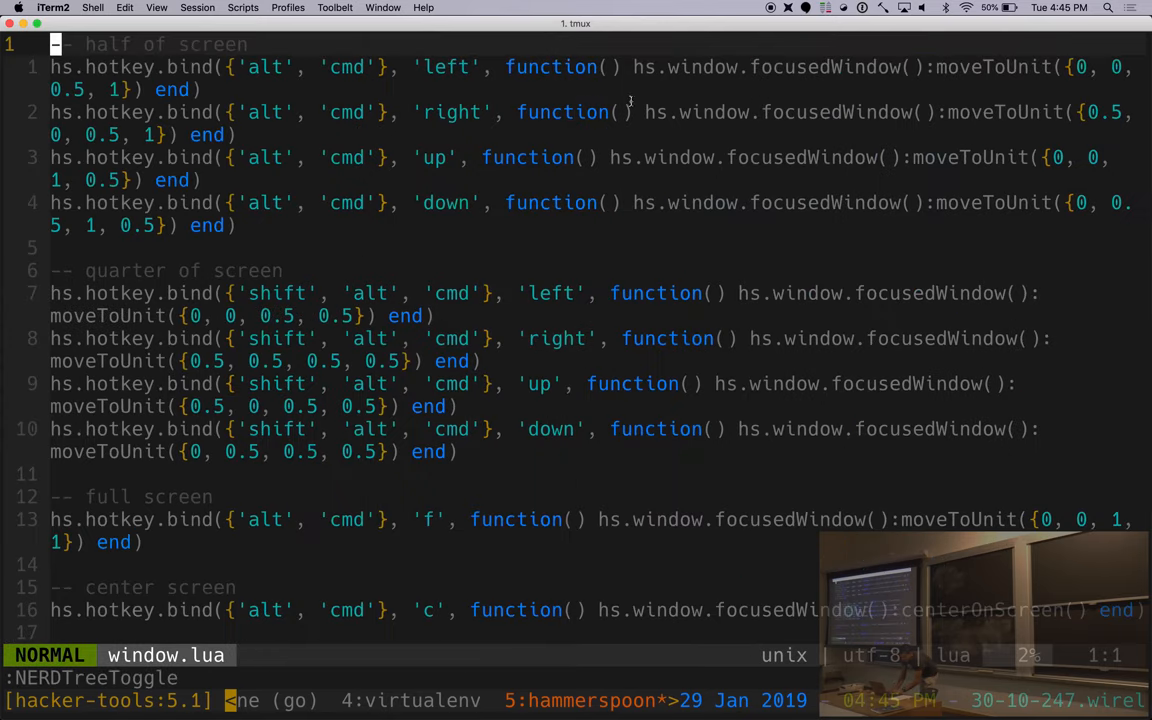
pyautogui.moveTo(506, 67)
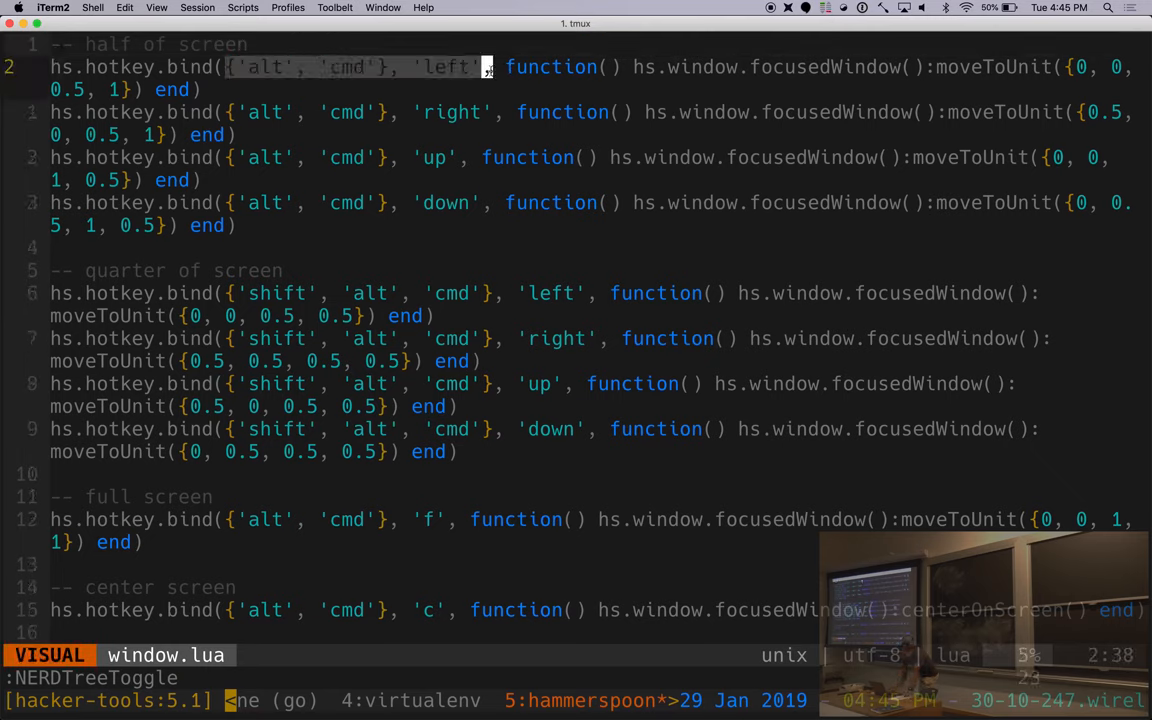
pyautogui.press('Escape')
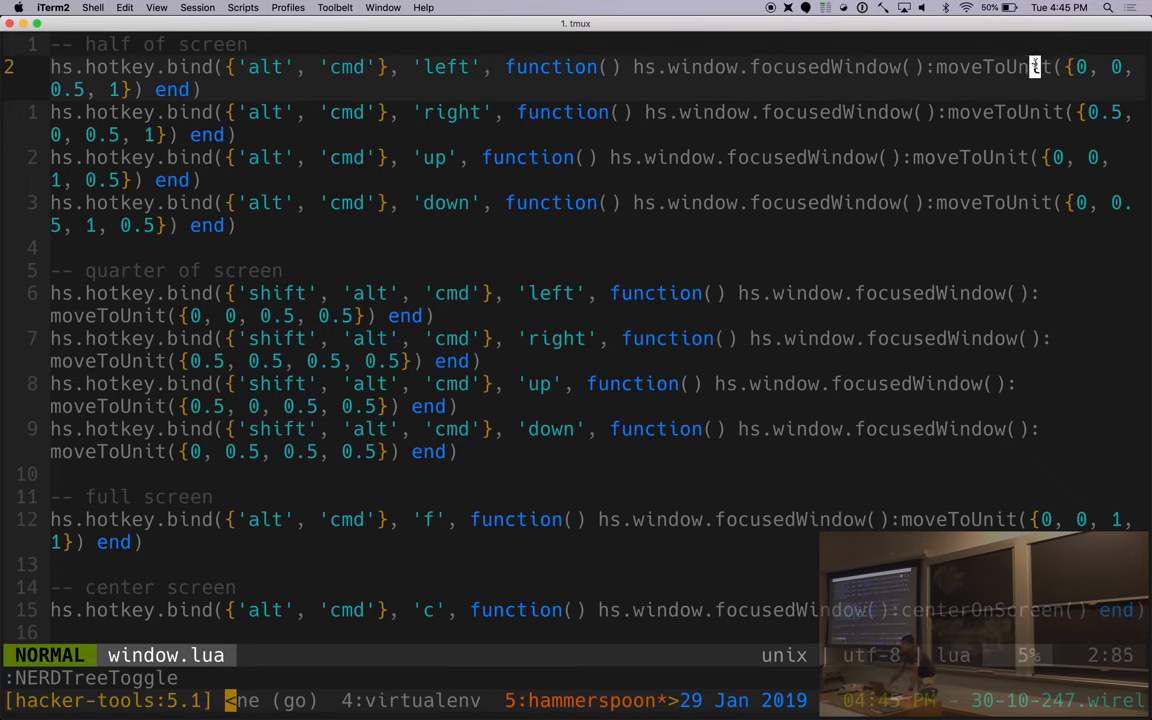
pyautogui.moveTo(545, 184)
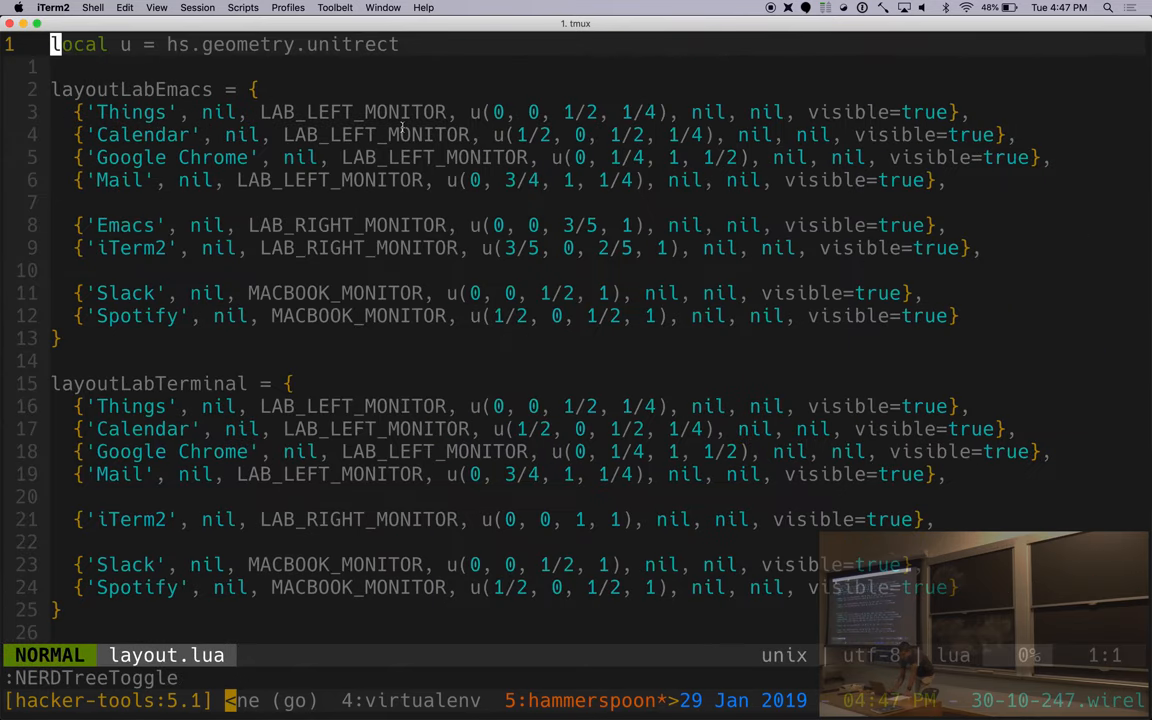
# Scroll layout.lua down past layoutLabEmacs and layoutLabTerminal to the focus layouts.
pyautogui.scroll(-3)
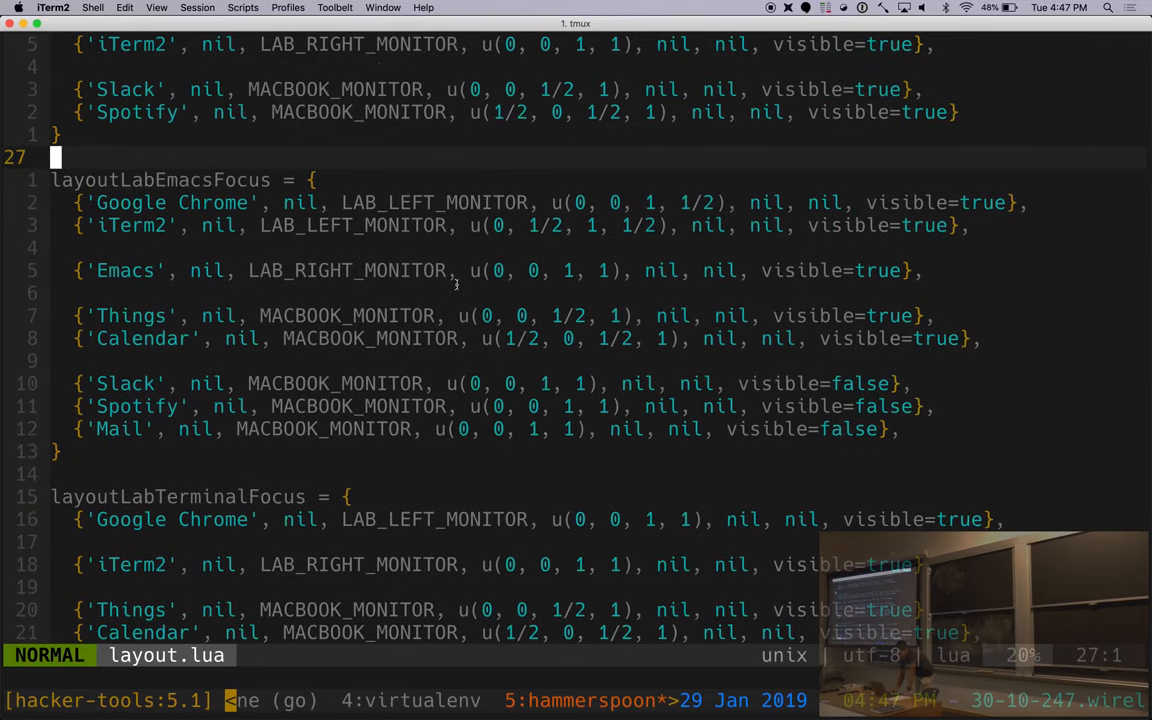
# Click the top menu bar to begin switching from iTerm2 to Chrome.
pyautogui.click(787, 7)
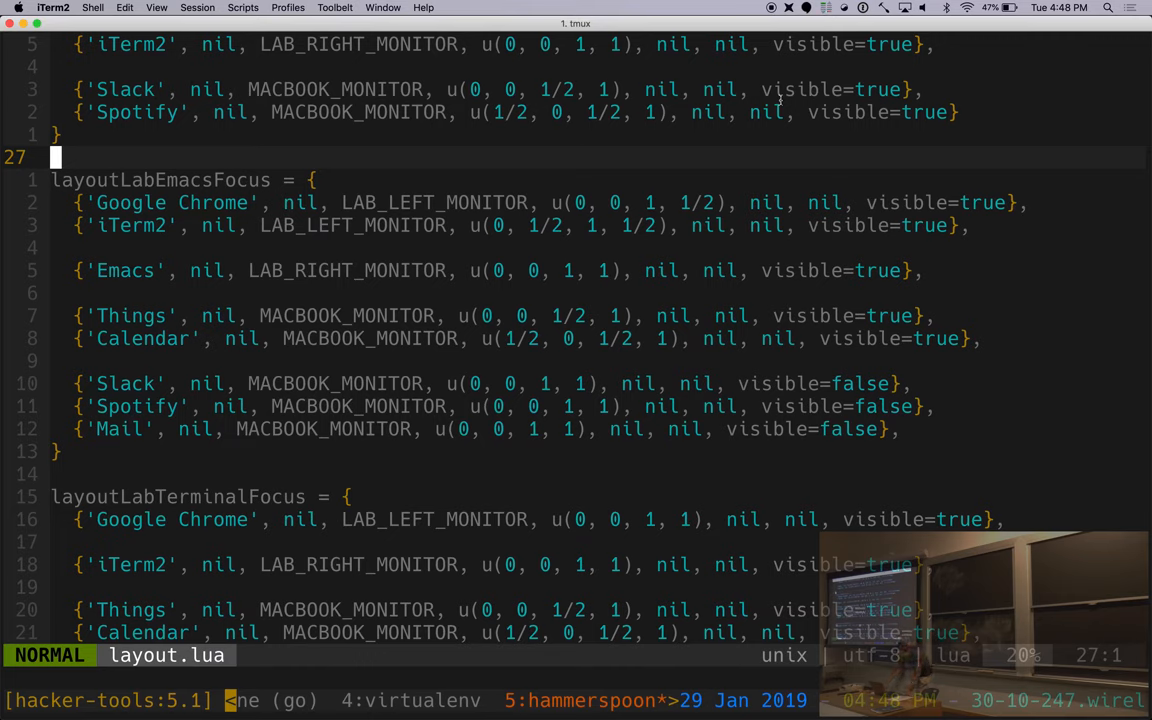
pyautogui.moveTo(363, 695)
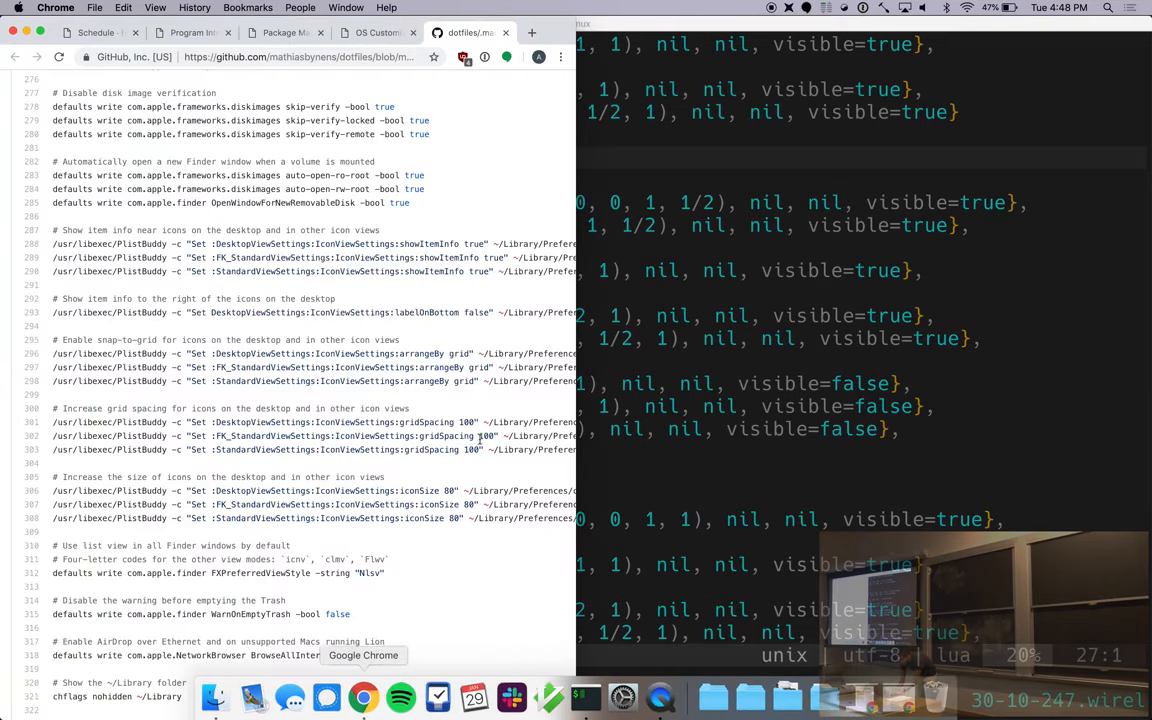
# Switch to the OS Customization notes tab and open the r/unixporn link under Resources.
pyautogui.click(461, 32)
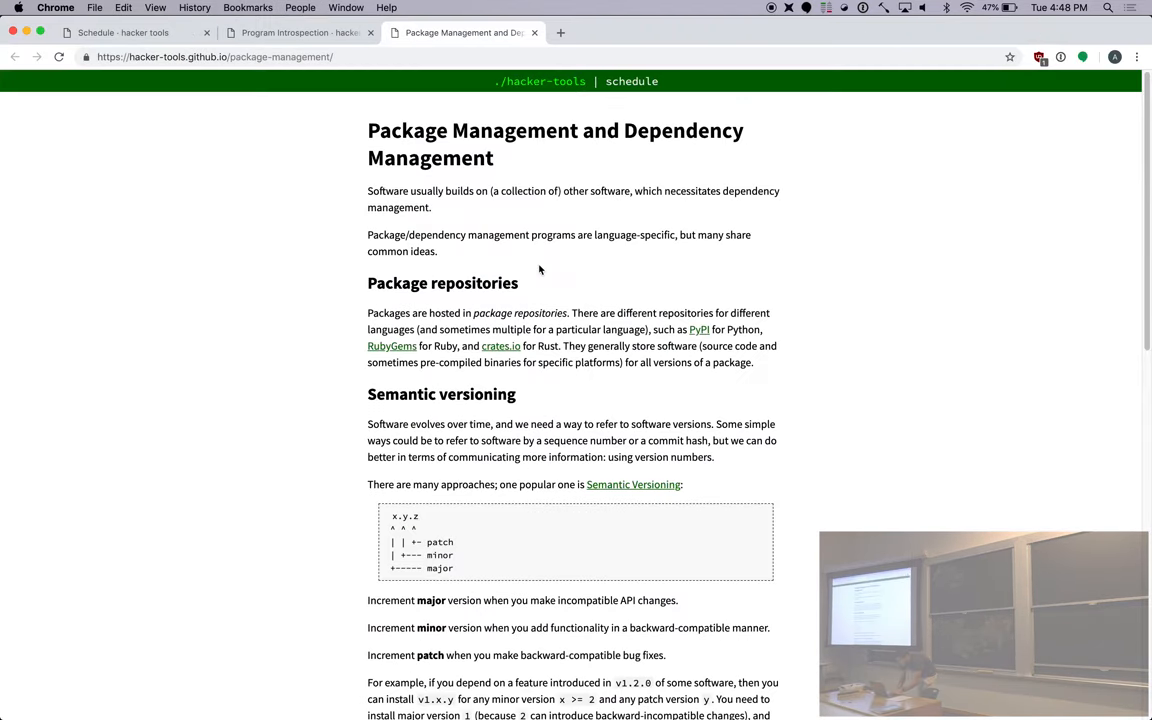
pyautogui.click(627, 32)
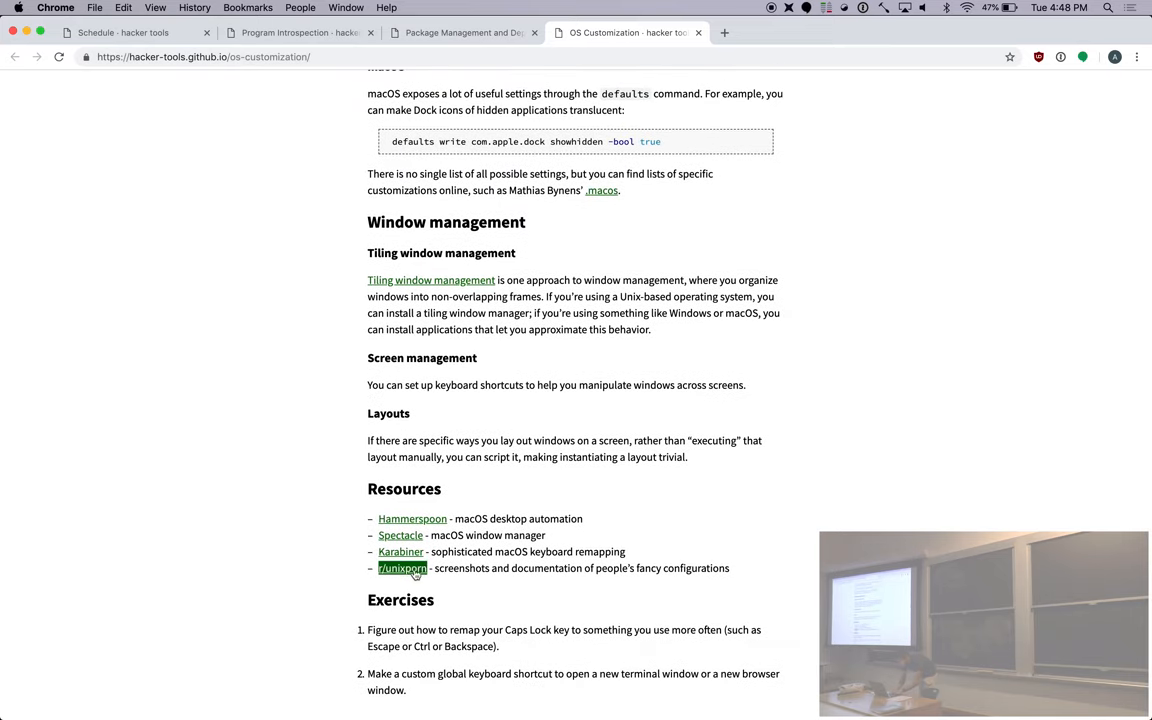
pyautogui.click(402, 568)
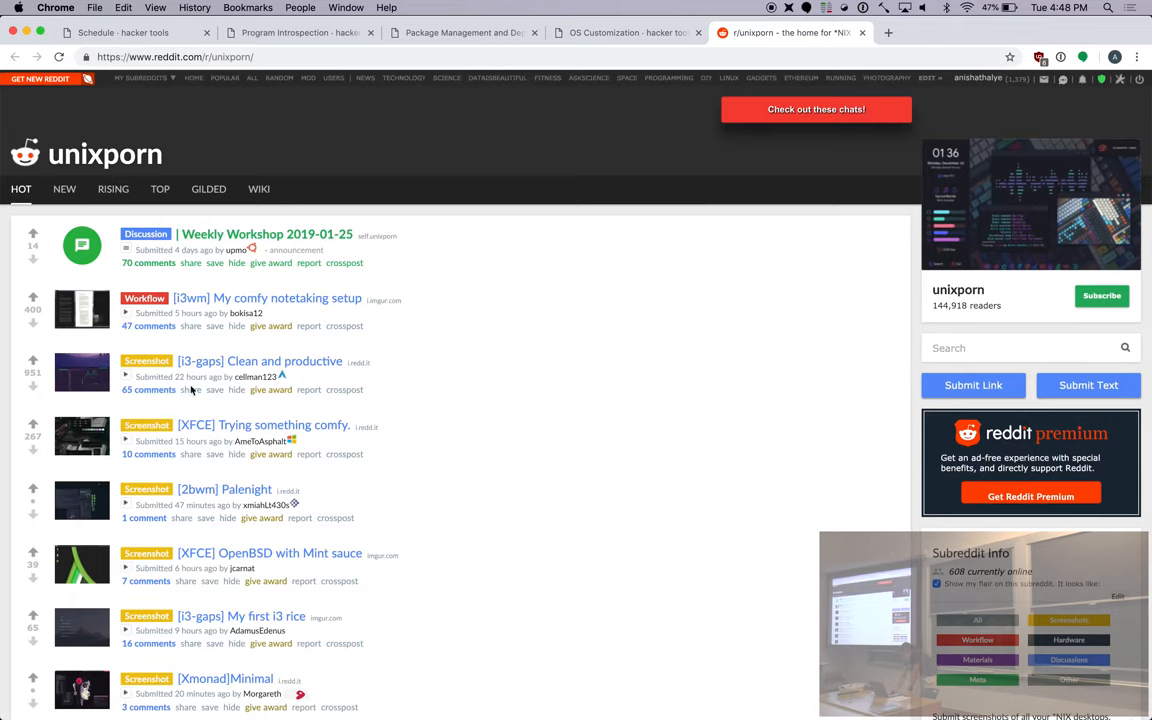
# Open and view the [Xmonad]Minimal desktop setup post on r/unixporn.
pyautogui.scroll(-3)
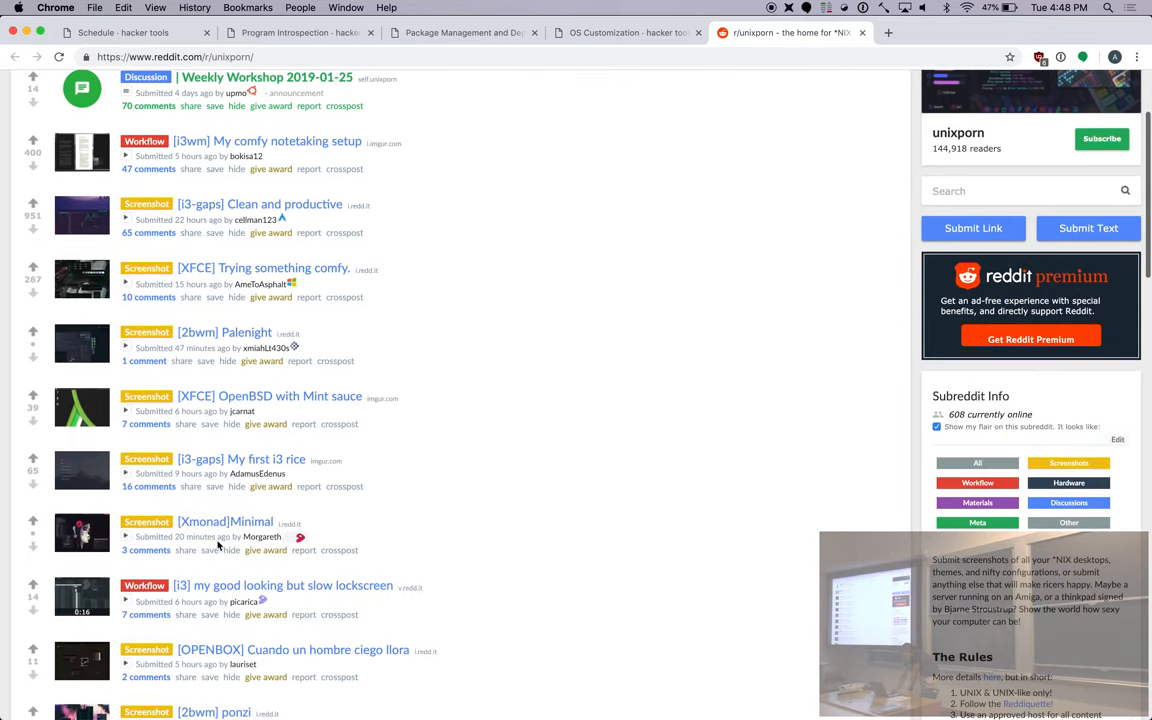
pyautogui.click(225, 521)
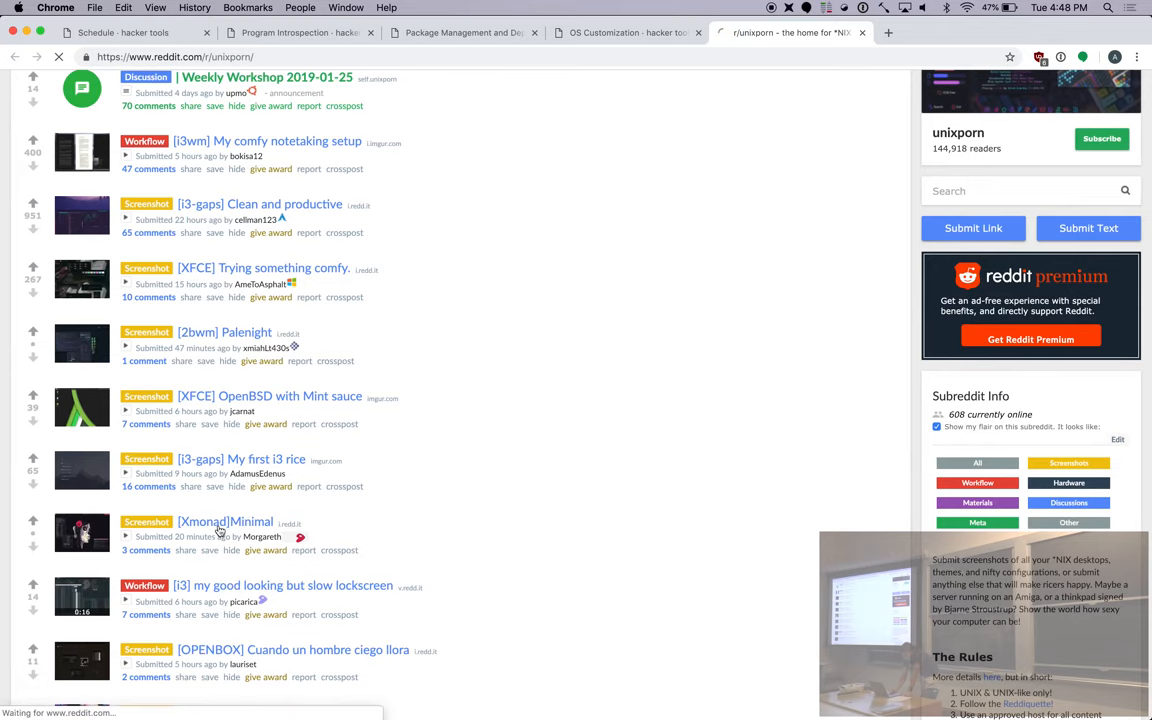
pyautogui.click(225, 521)
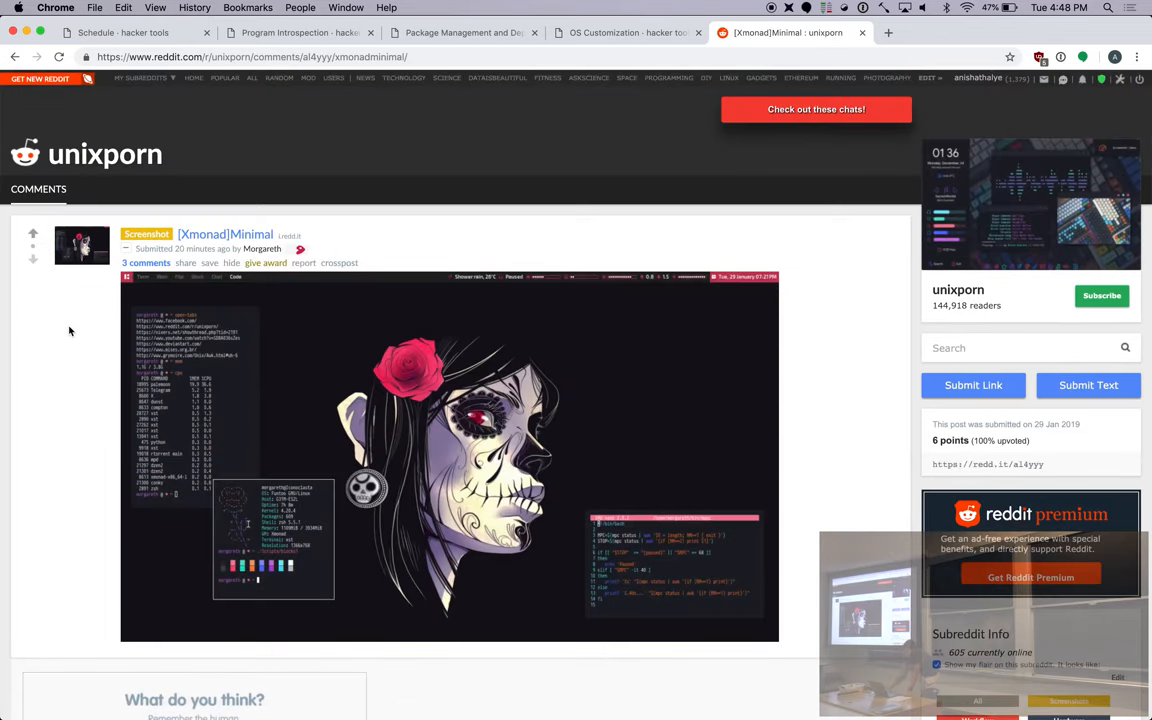
# View the [i3-gaps] Clean and productive post, then close the Reddit tab.
pyautogui.scroll(-3)
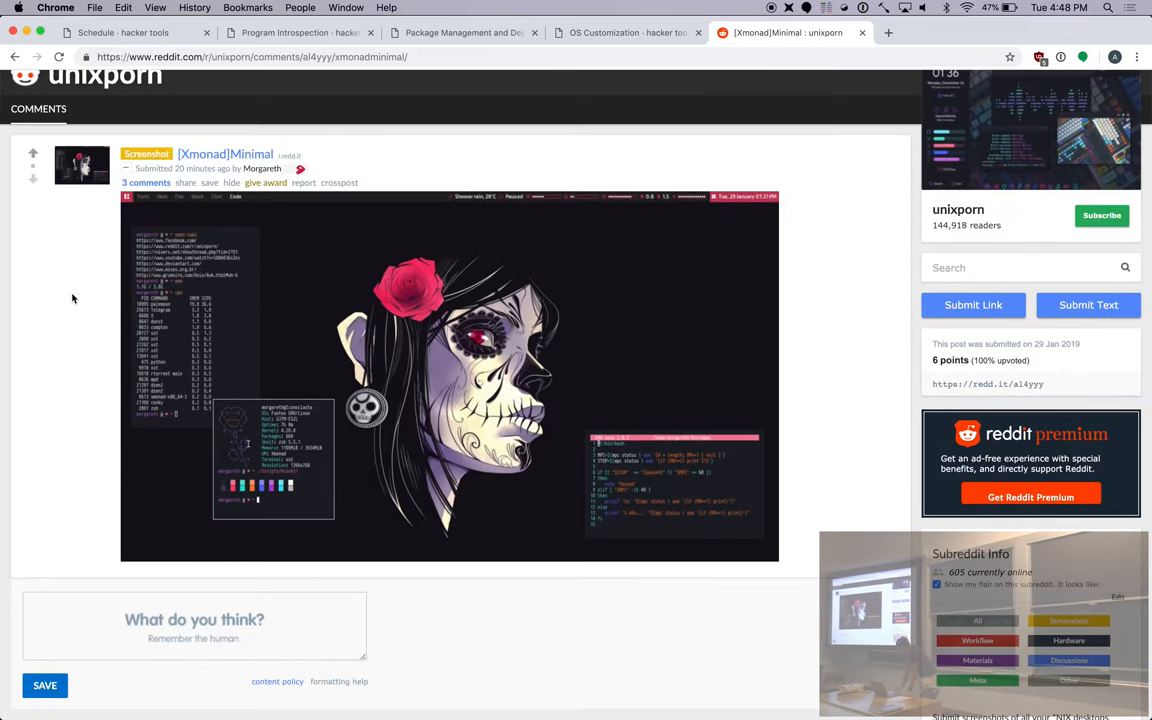
pyautogui.scroll(-3)
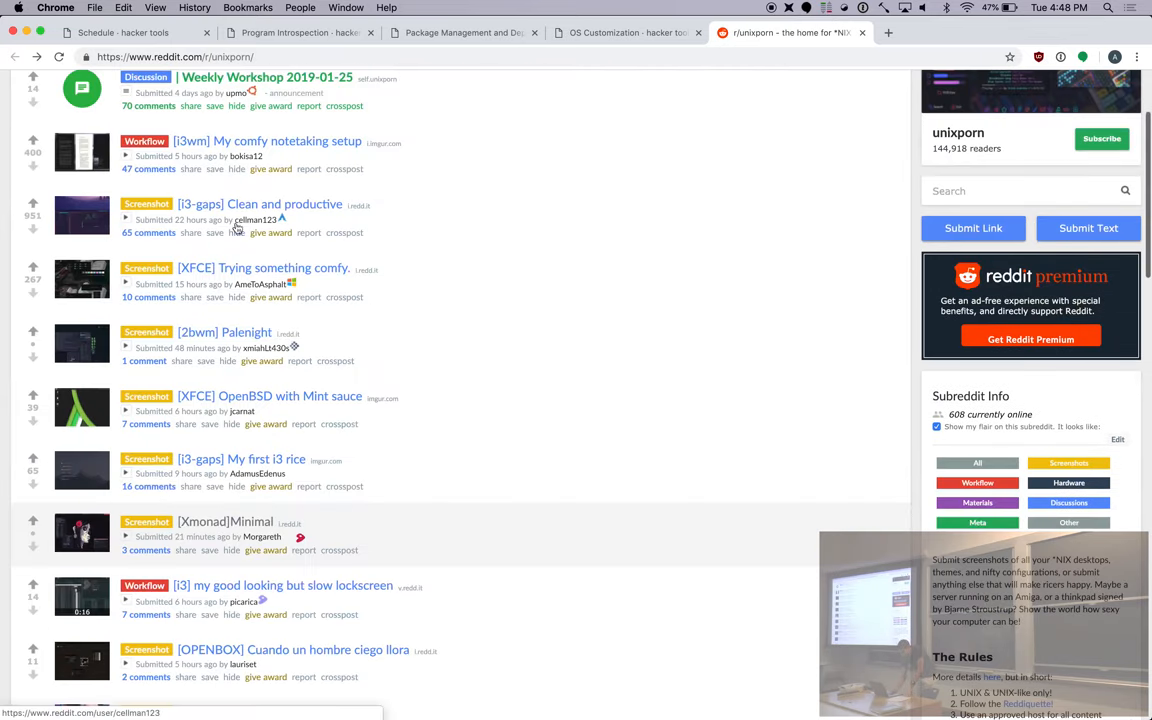
pyautogui.click(260, 204)
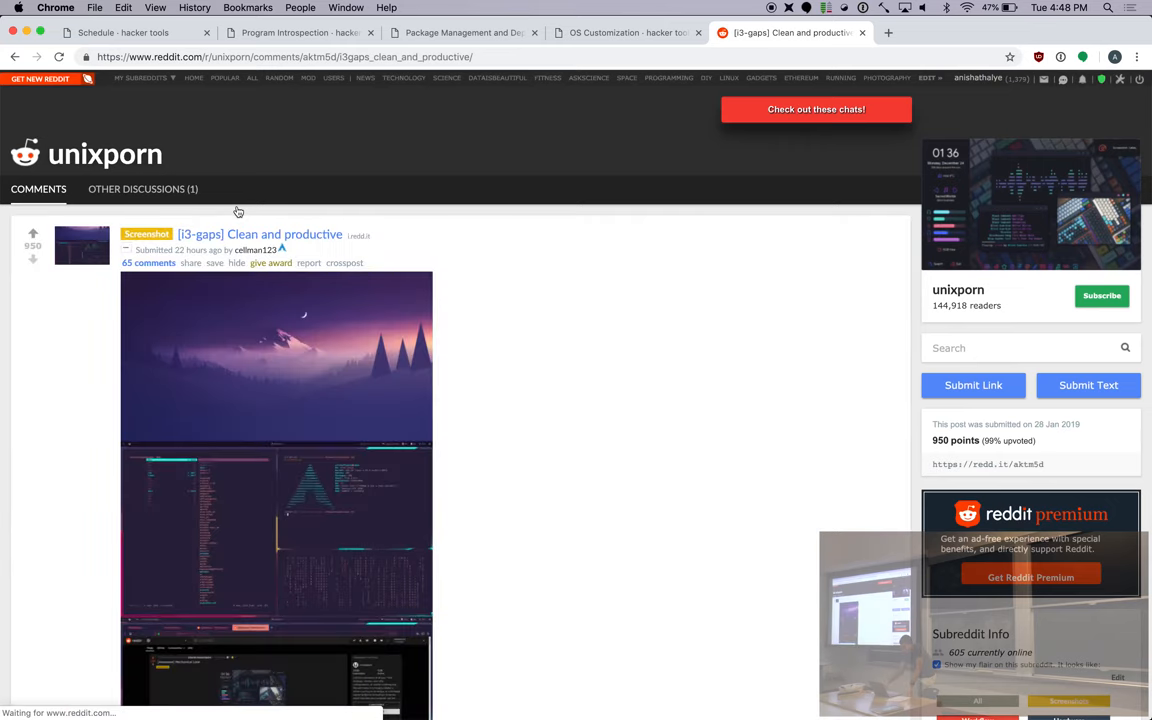
pyautogui.moveTo(517, 335)
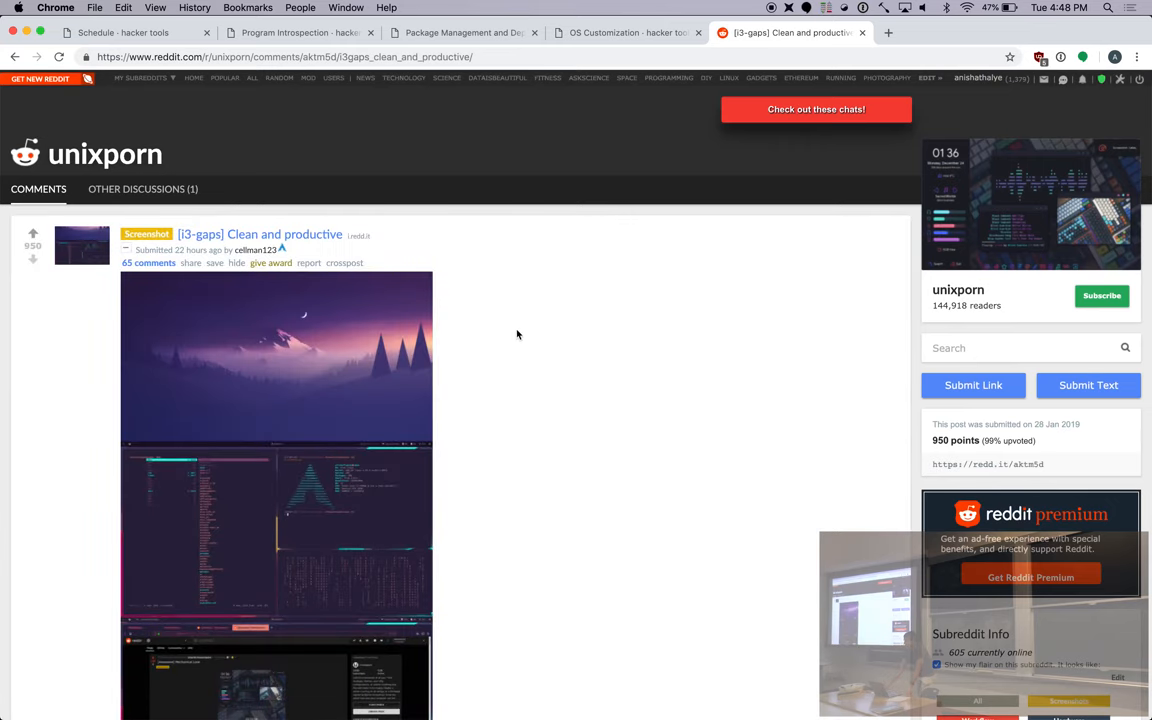
pyautogui.click(625, 32)
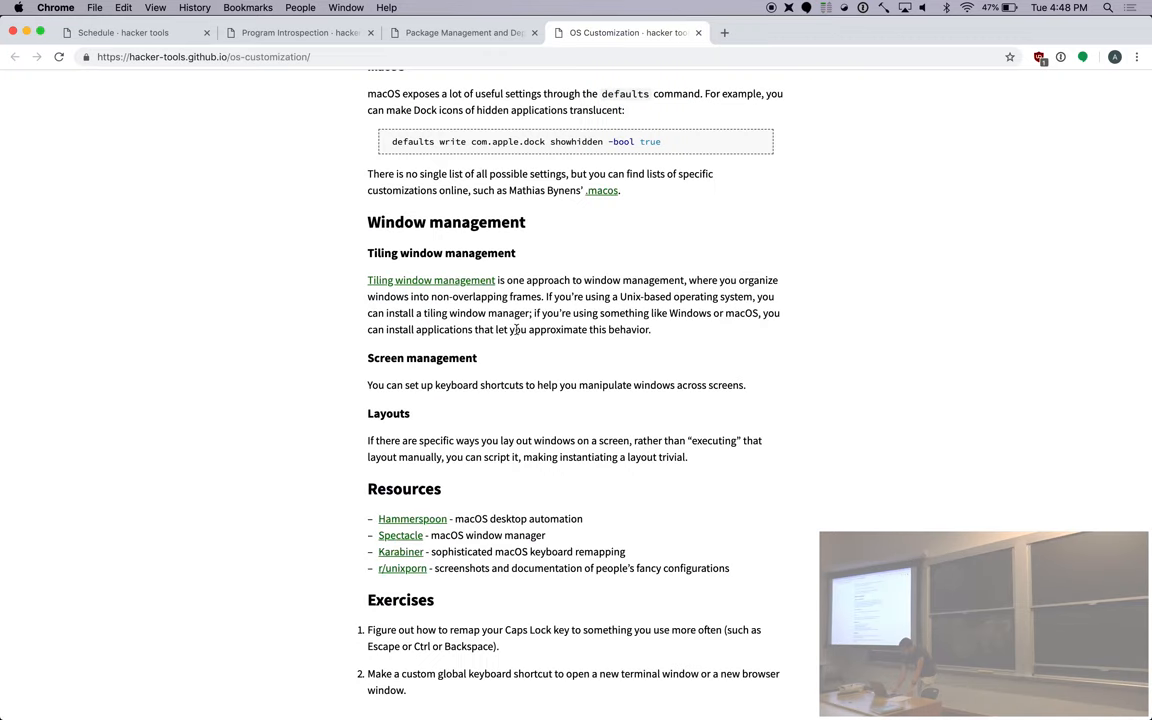